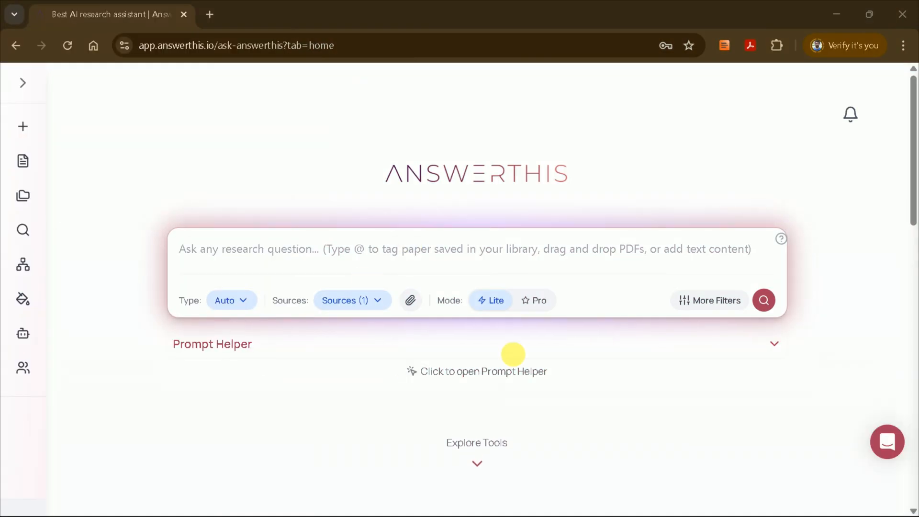
pyautogui.moveTo(592, 249)
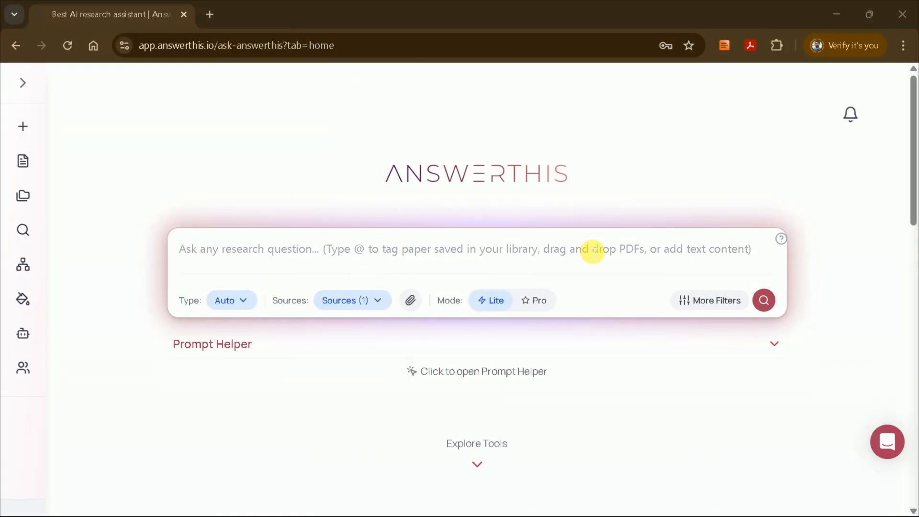
pyautogui.moveTo(172, 215)
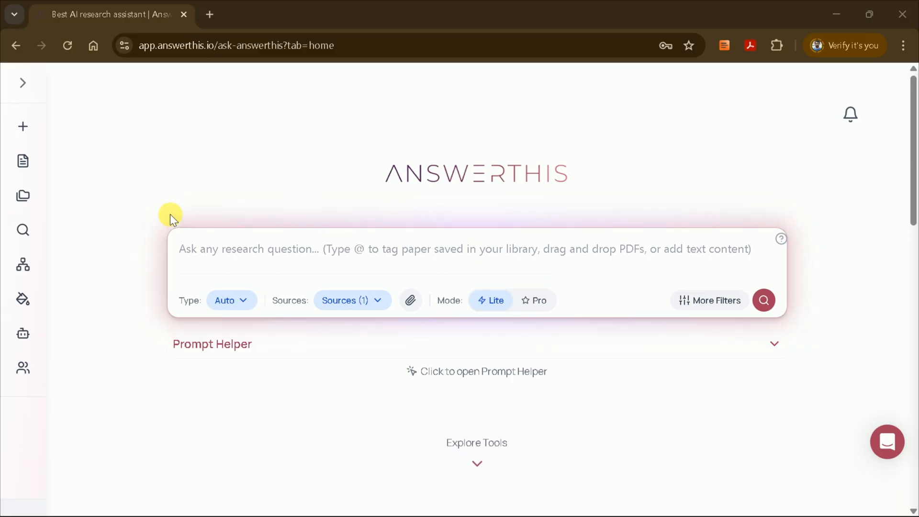
pyautogui.moveTo(436, 334)
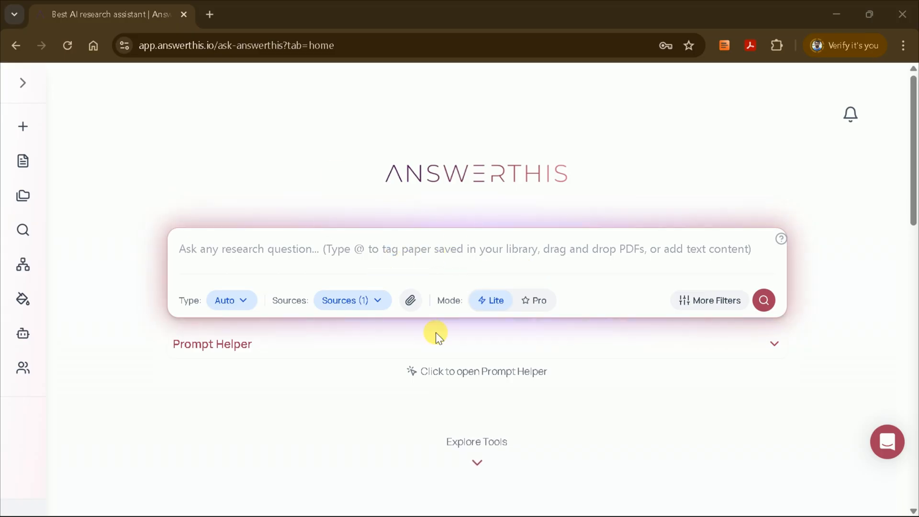
# Browse the AnswerThis home page and open the Literature Review tool.
pyautogui.scroll(-3)
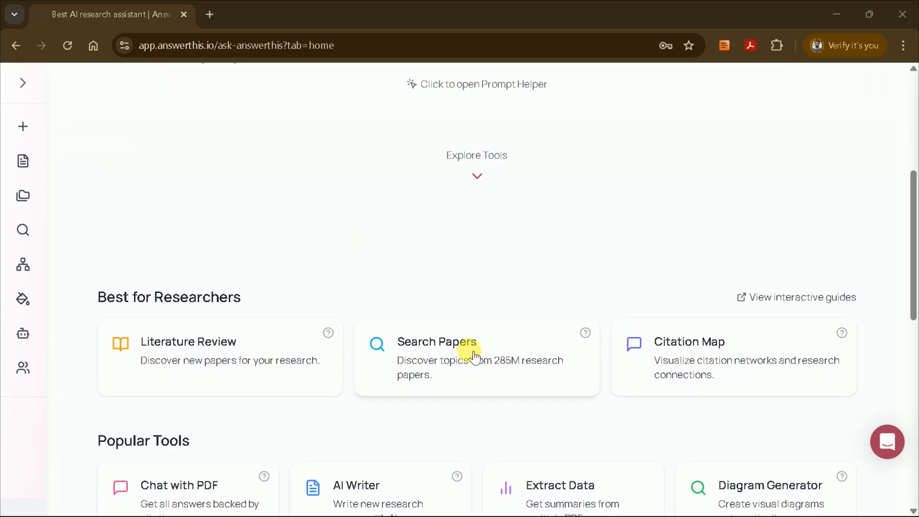
pyautogui.scroll(-3)
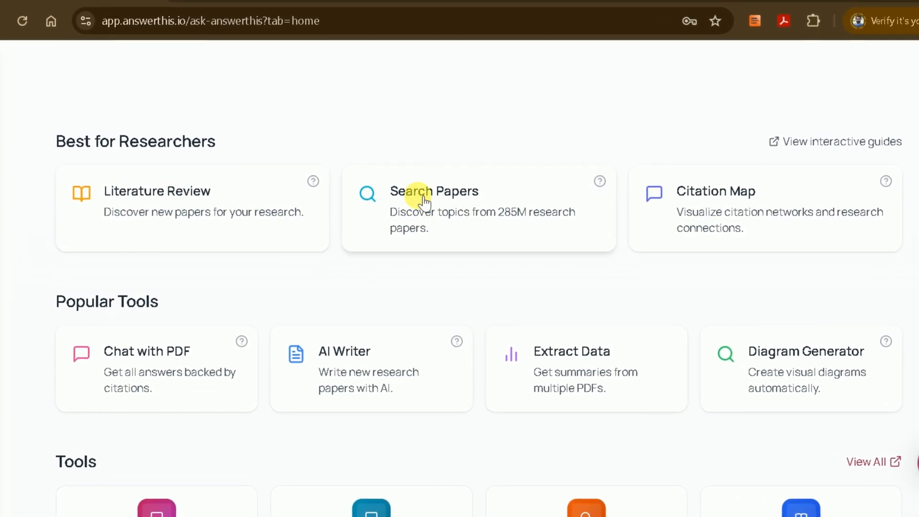
pyautogui.moveTo(522, 259)
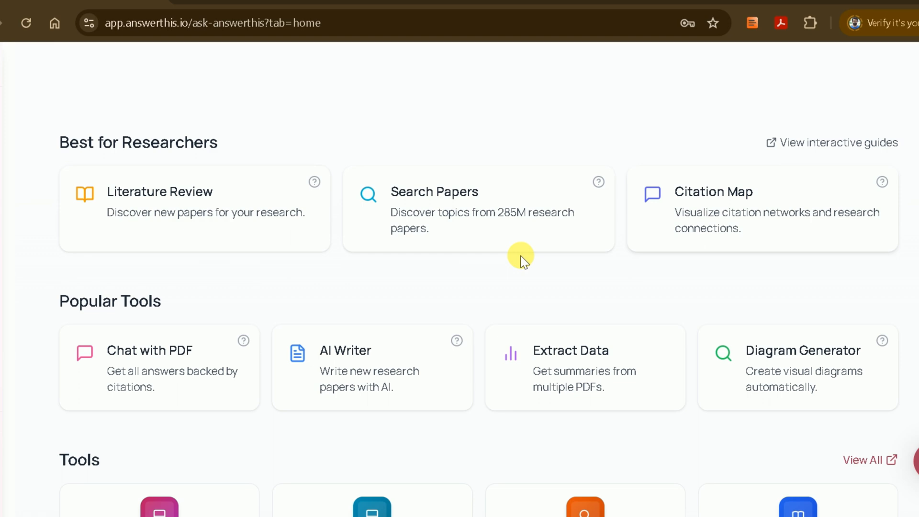
pyautogui.scroll(-3)
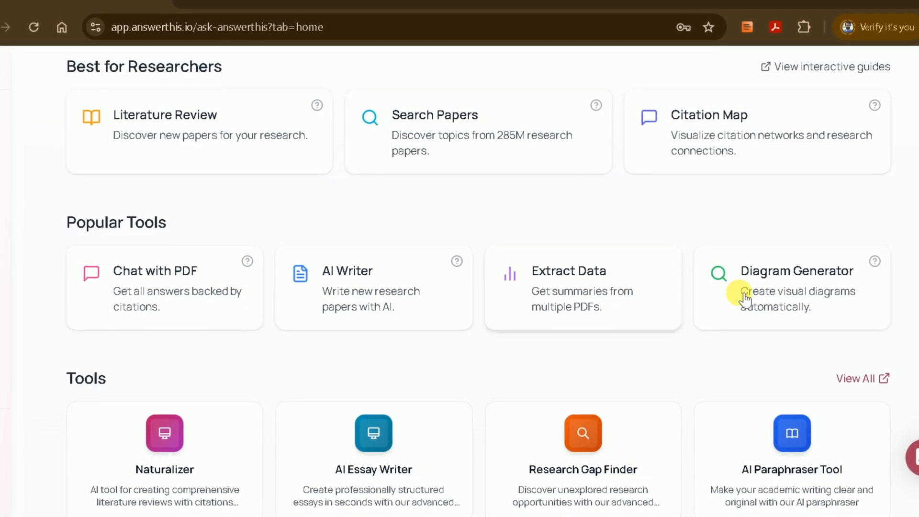
pyautogui.scroll(-3)
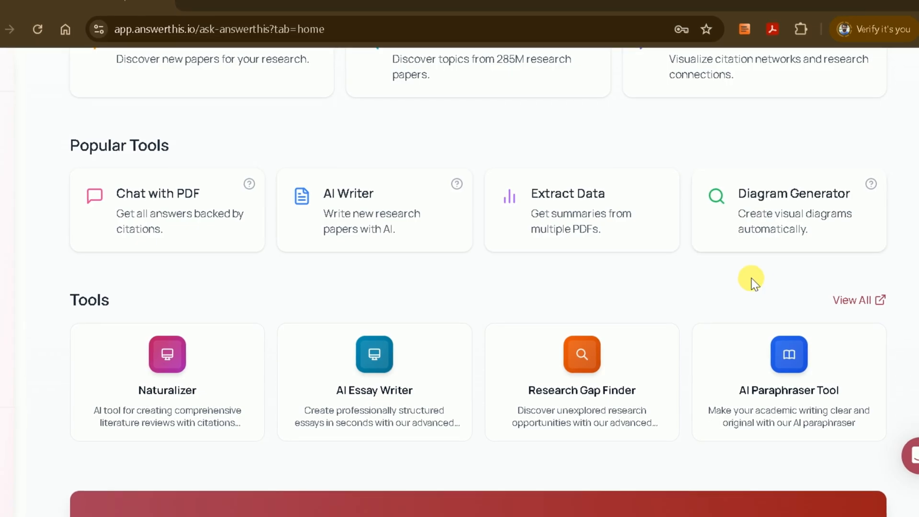
pyautogui.scroll(-3)
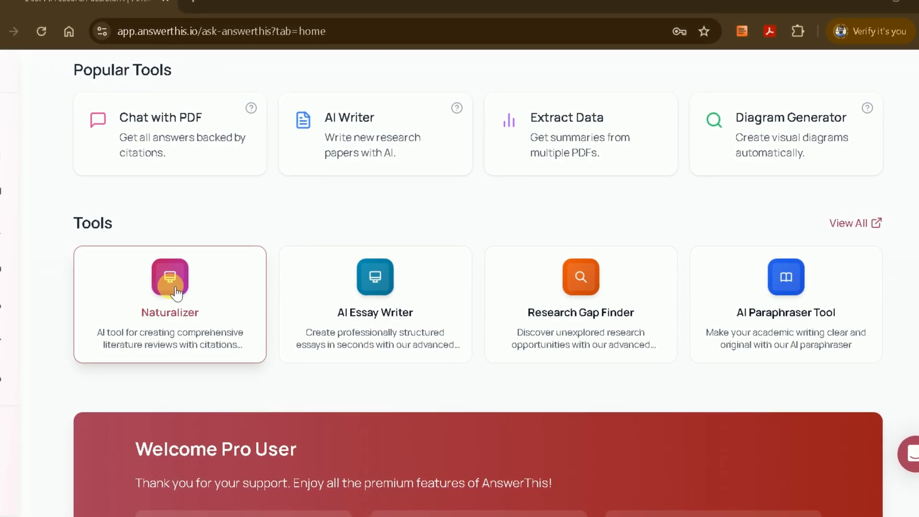
pyautogui.moveTo(686, 333)
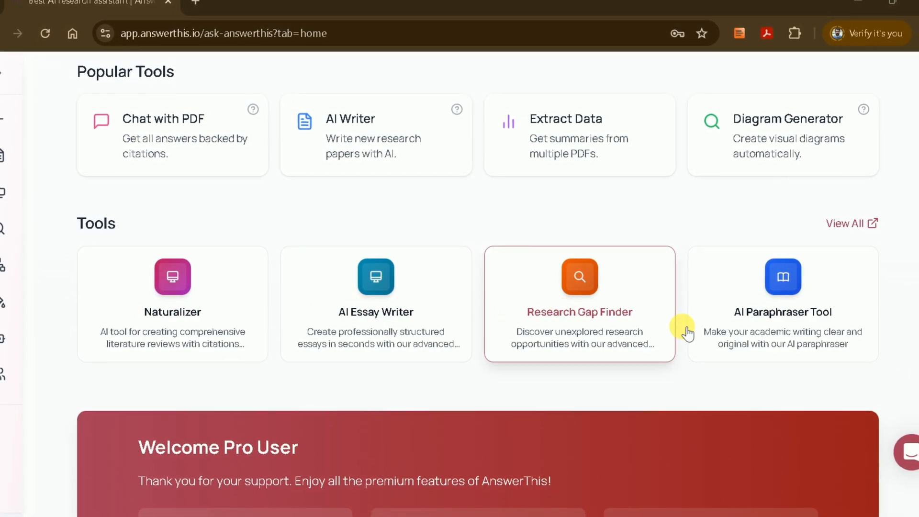
pyautogui.scroll(-3)
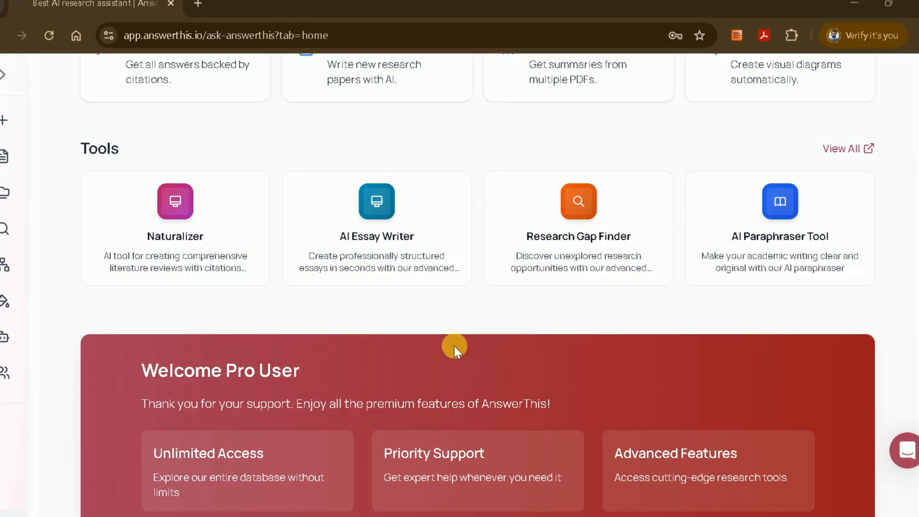
pyautogui.scroll(3)
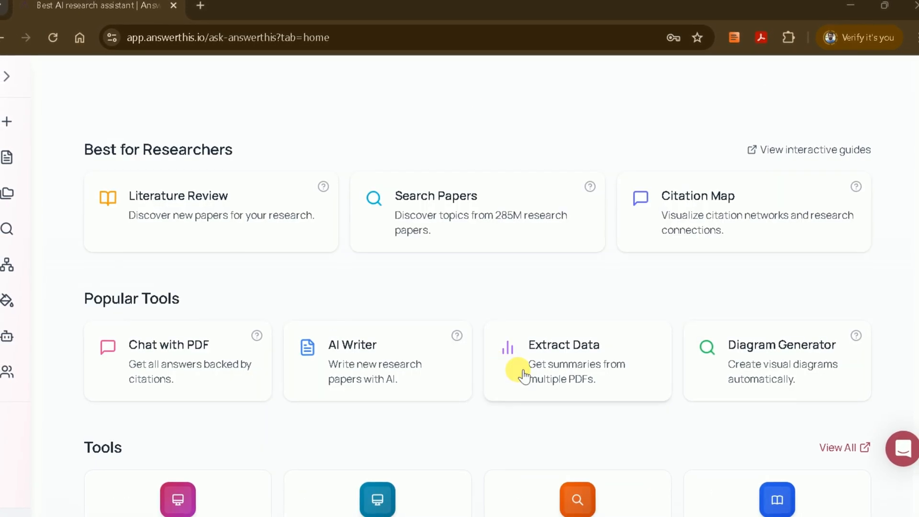
pyautogui.scroll(3)
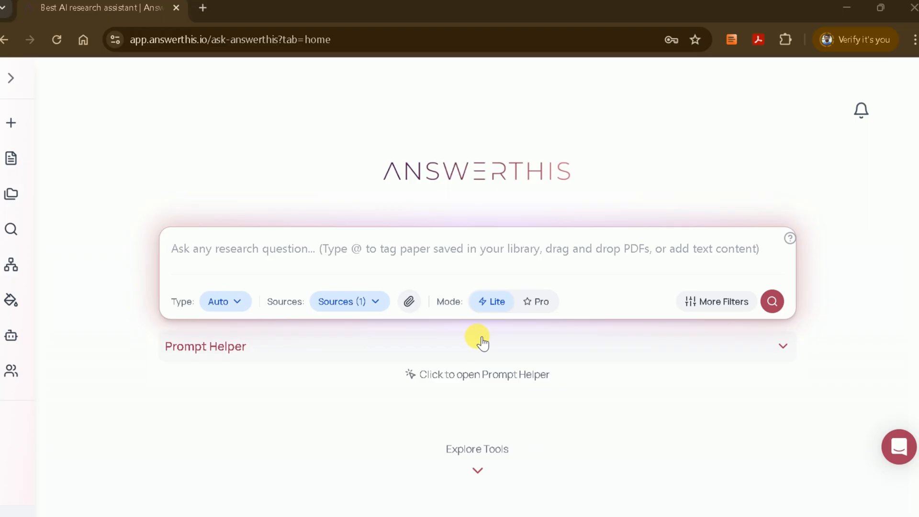
pyautogui.scroll(-3)
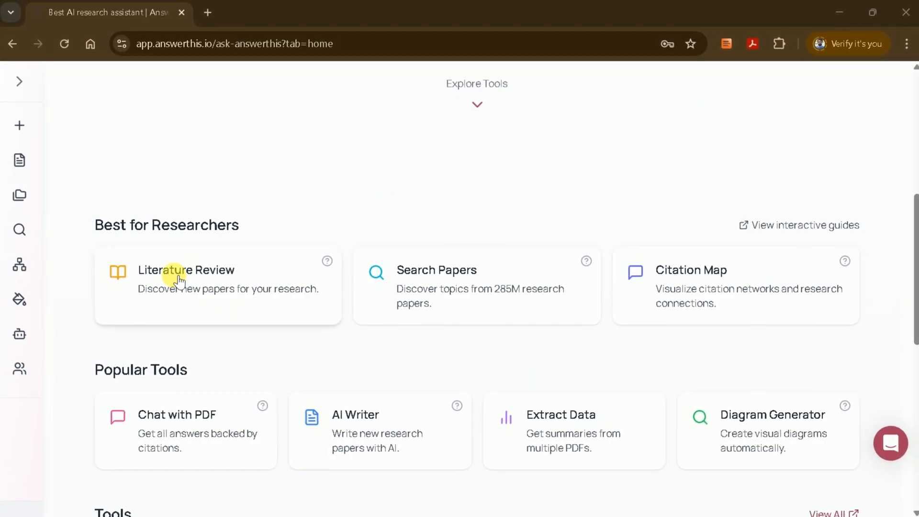
pyautogui.click(186, 276)
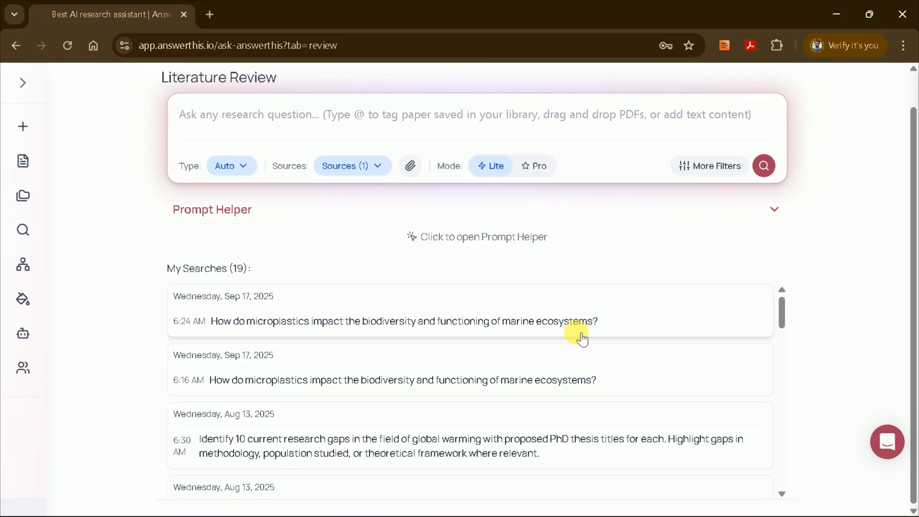
pyautogui.moveTo(668, 331)
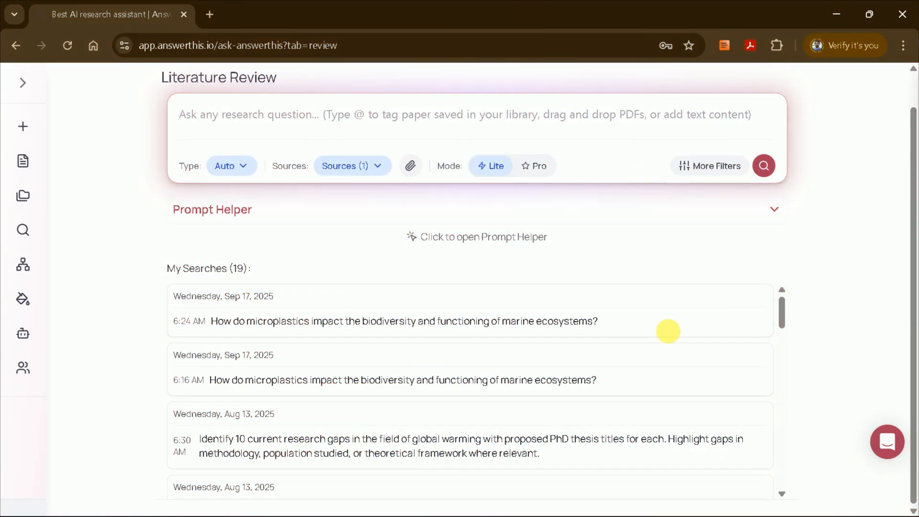
pyautogui.moveTo(636, 333)
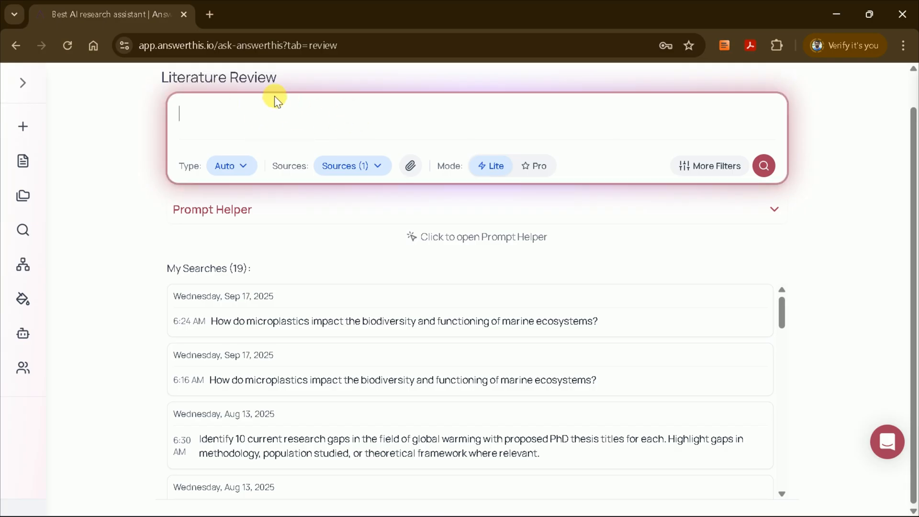
pyautogui.moveTo(361, 94)
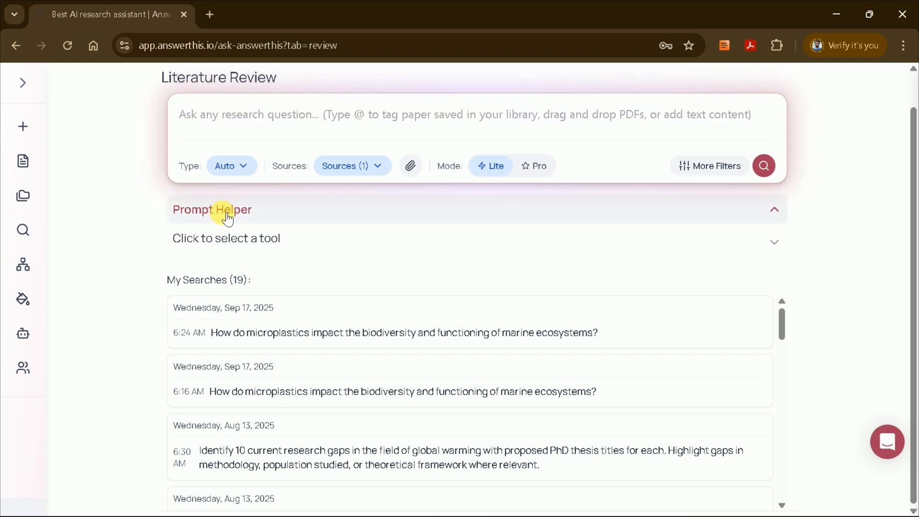
# Request a Full Review literature review on 'Impact of AI in education' via the prompt template.
pyautogui.click(225, 237)
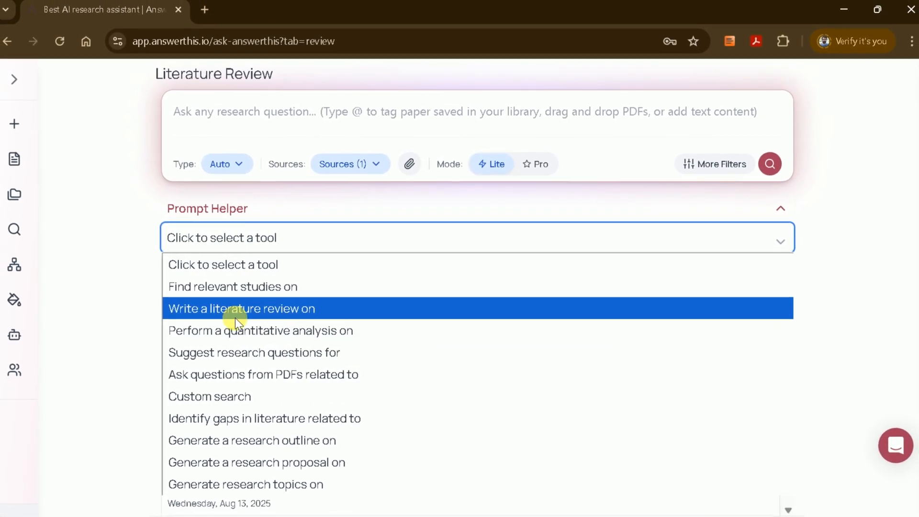
pyautogui.click(240, 309)
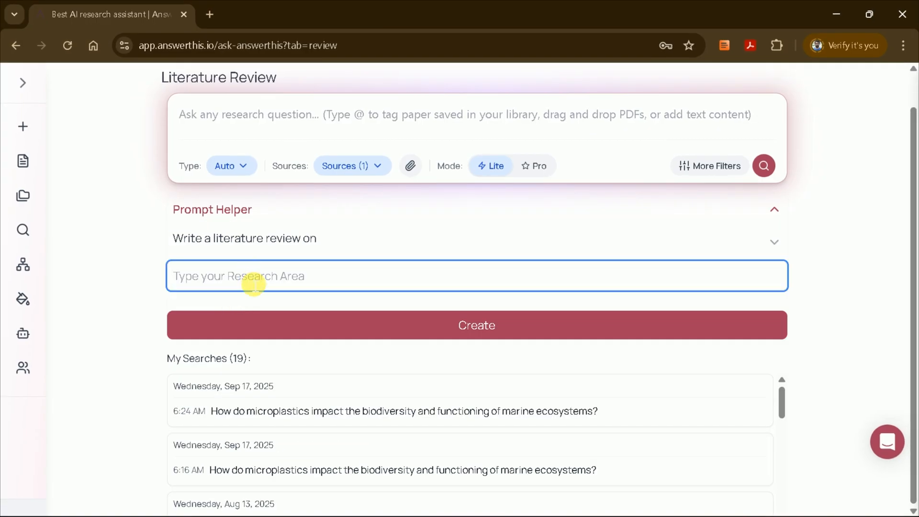
pyautogui.write('Impact')
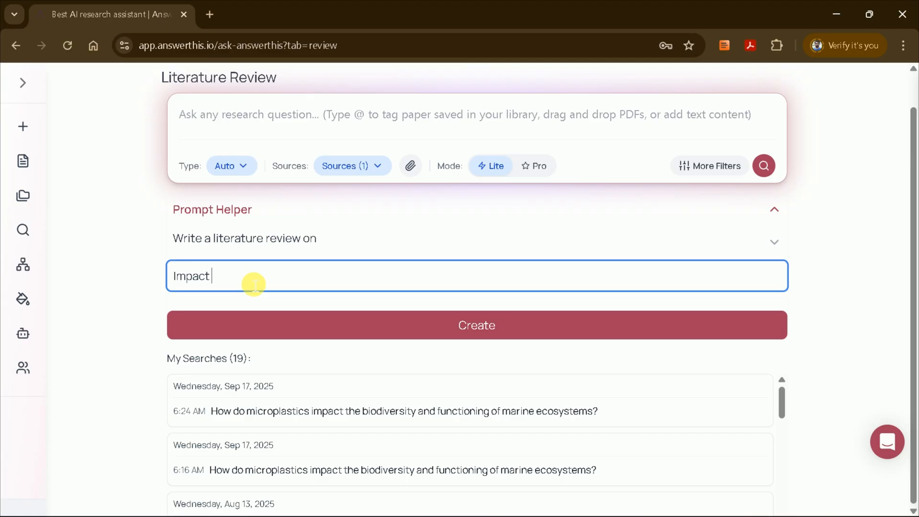
pyautogui.write('of AI')
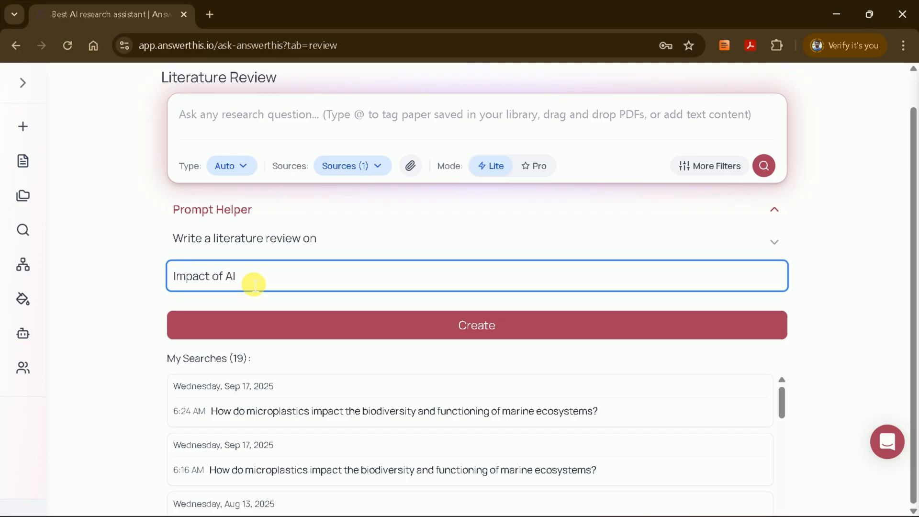
pyautogui.write('in educa')
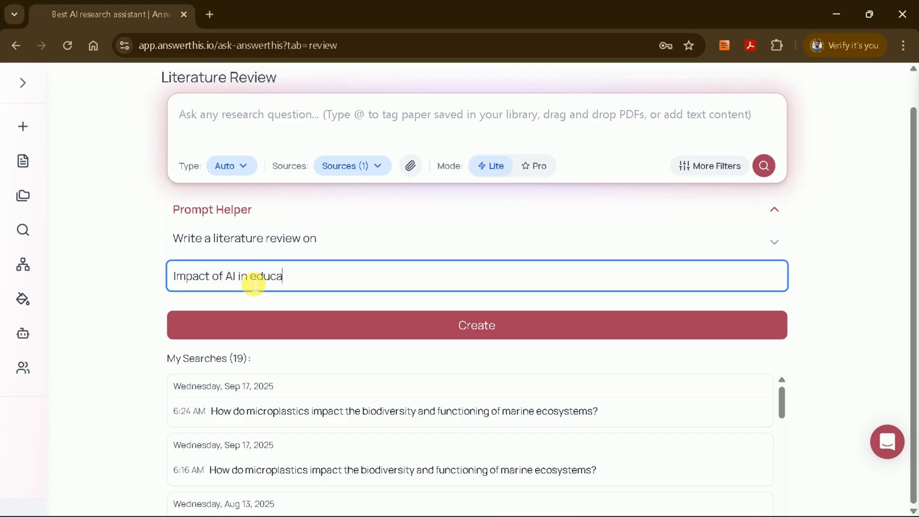
pyautogui.write('tion')
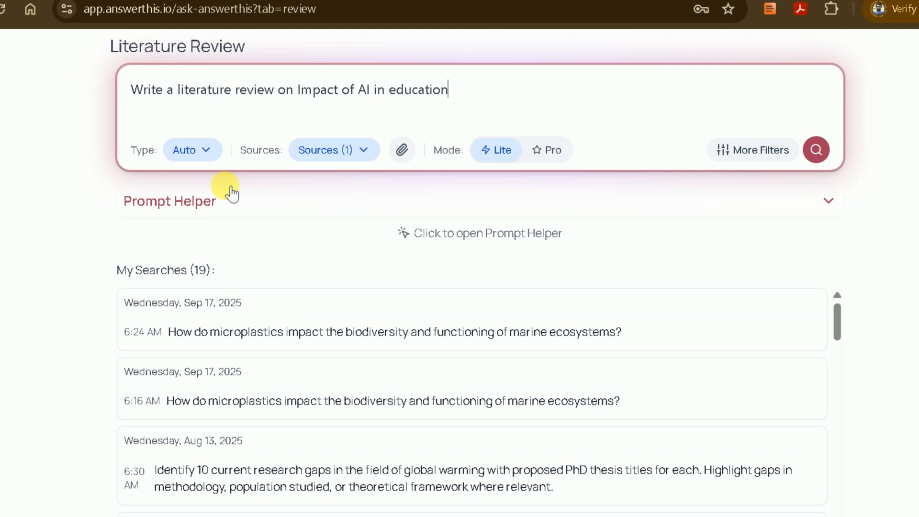
pyautogui.click(185, 149)
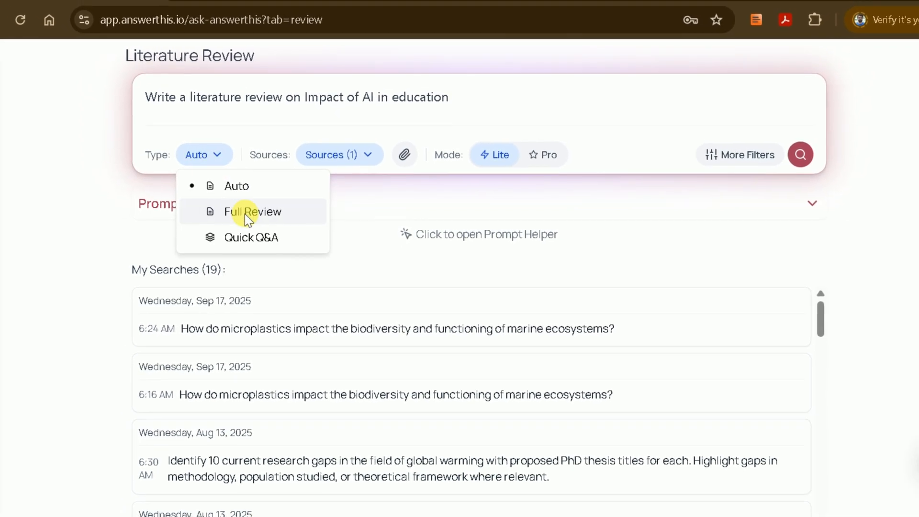
pyautogui.click(253, 211)
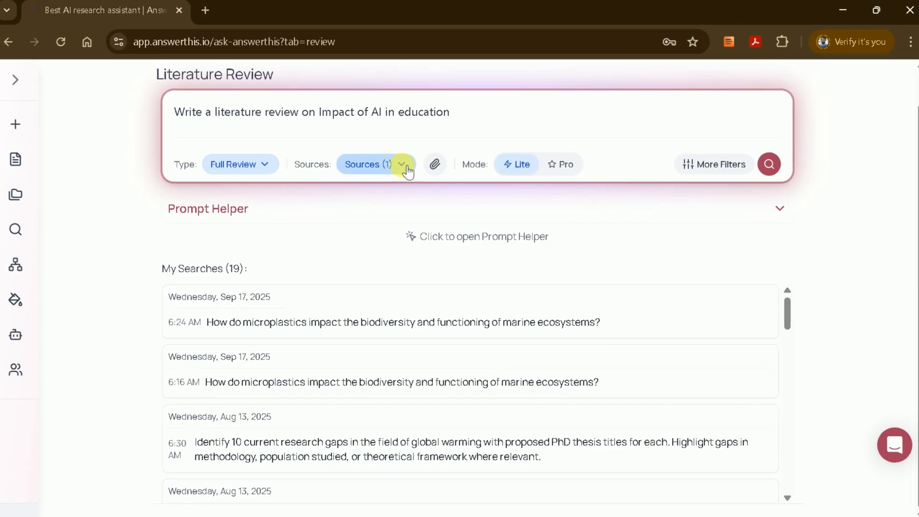
# Add Internet alongside Papers as review sources and confirm both are ticked.
pyautogui.click(402, 164)
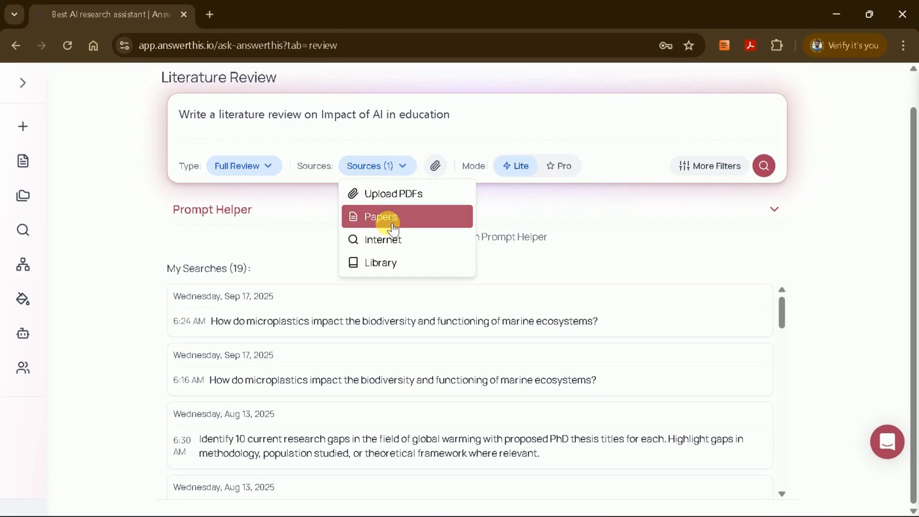
pyautogui.moveTo(383, 240)
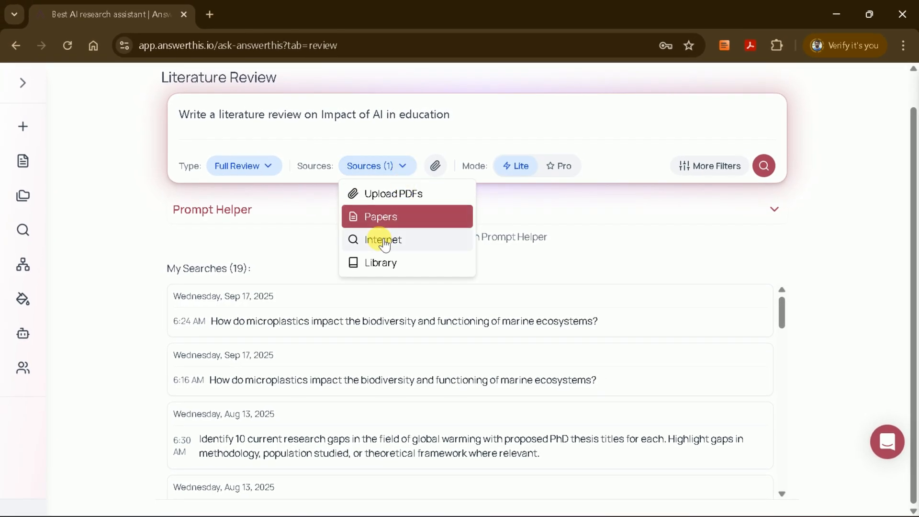
pyautogui.click(382, 239)
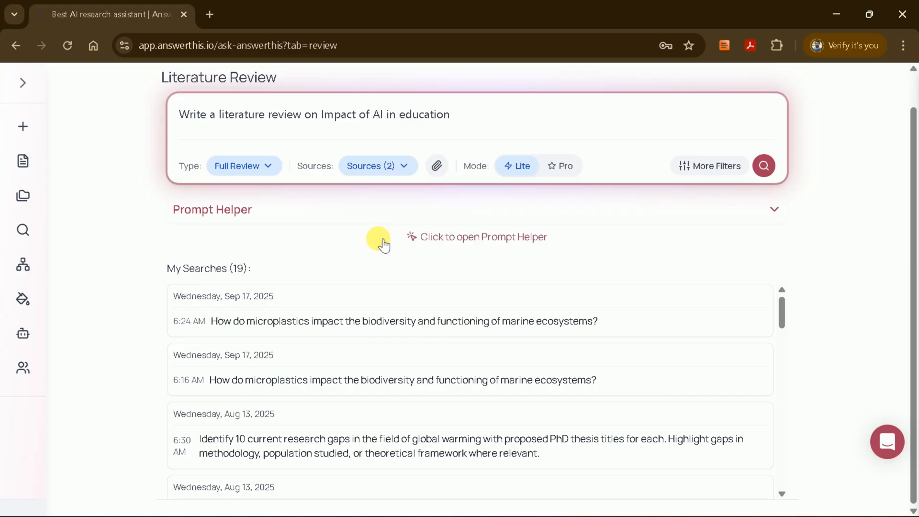
pyautogui.click(377, 165)
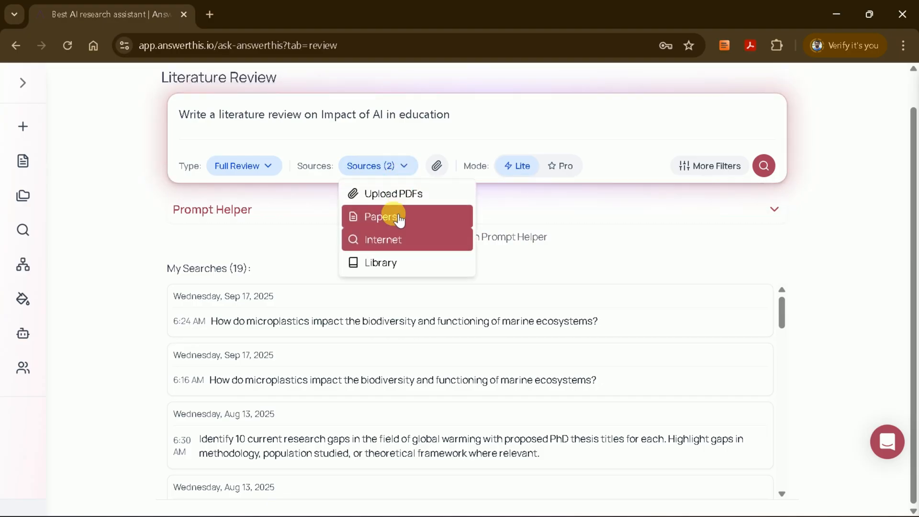
pyautogui.moveTo(381, 224)
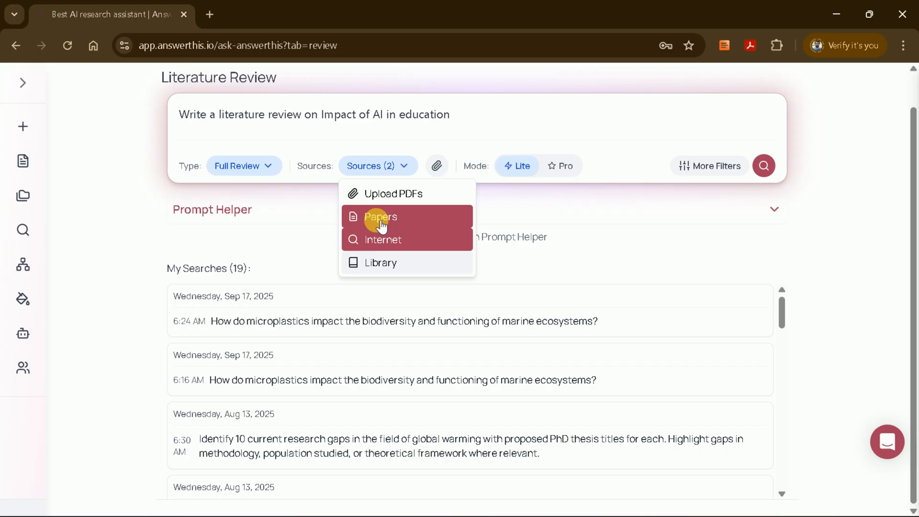
pyautogui.moveTo(405, 258)
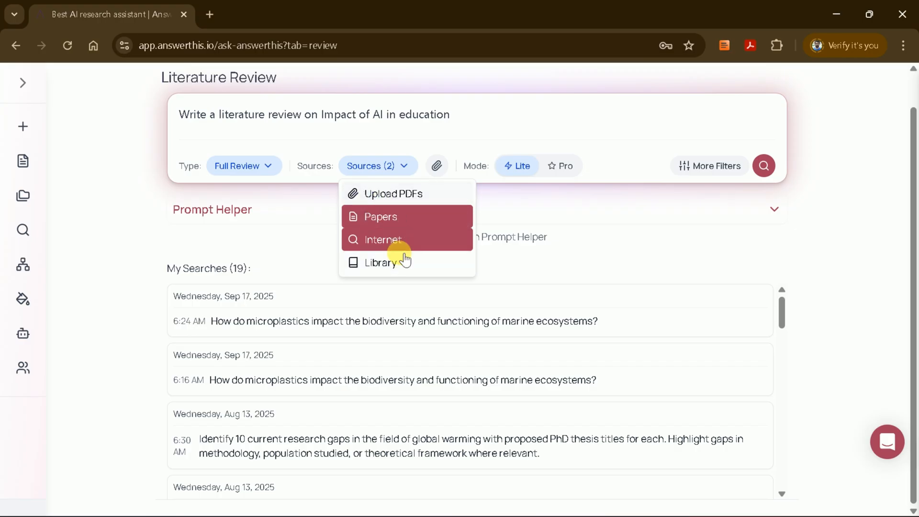
pyautogui.moveTo(468, 172)
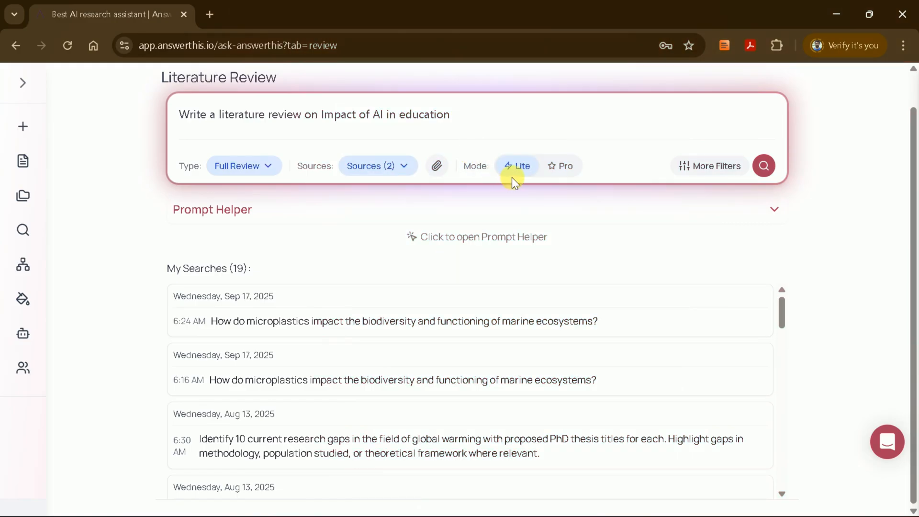
pyautogui.moveTo(559, 165)
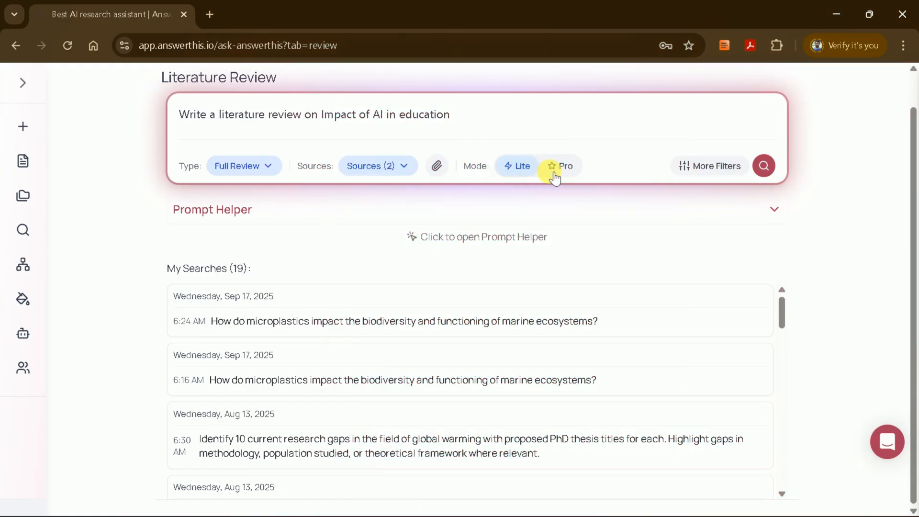
# Switch the review request from Lite to Pro mode.
pyautogui.click(561, 167)
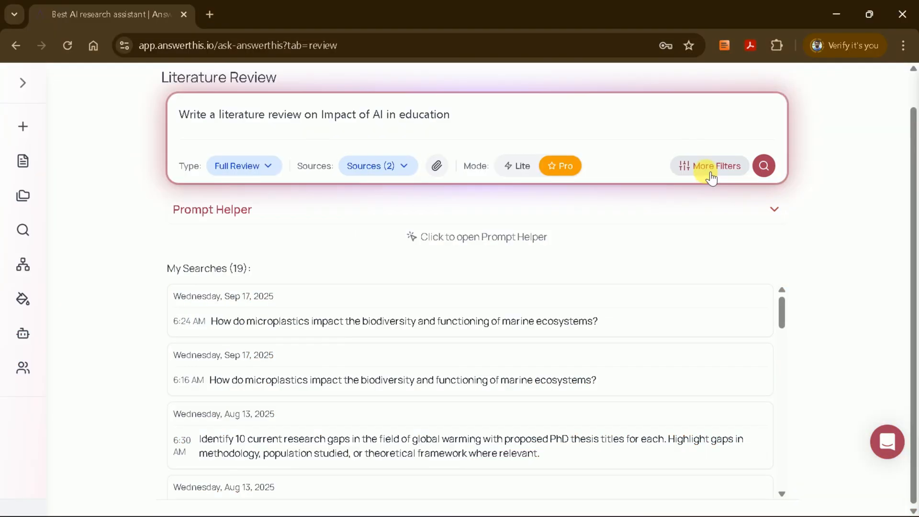
# Filter papers to .gov sites and publication dates from 10/10/2010 to 10/10/2025.
pyautogui.click(710, 166)
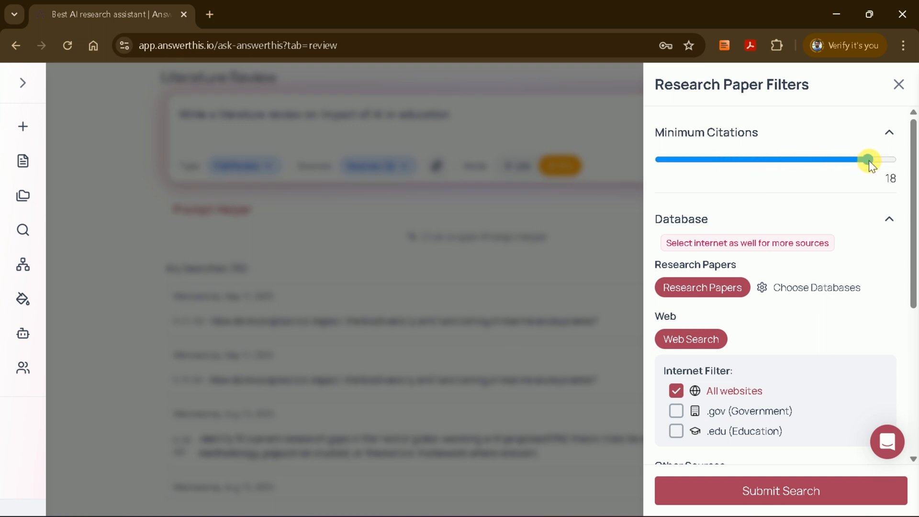
pyautogui.scroll(-3)
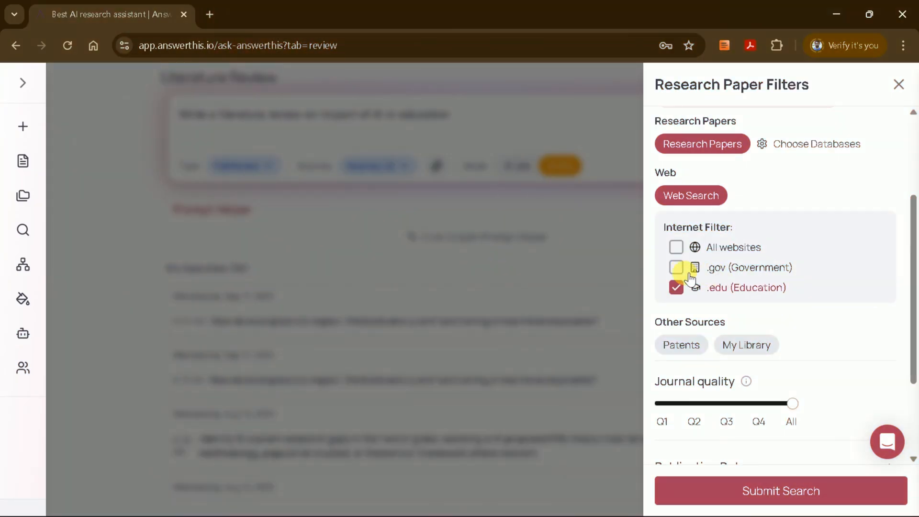
pyautogui.click(676, 246)
pyautogui.write('10/10/2025')
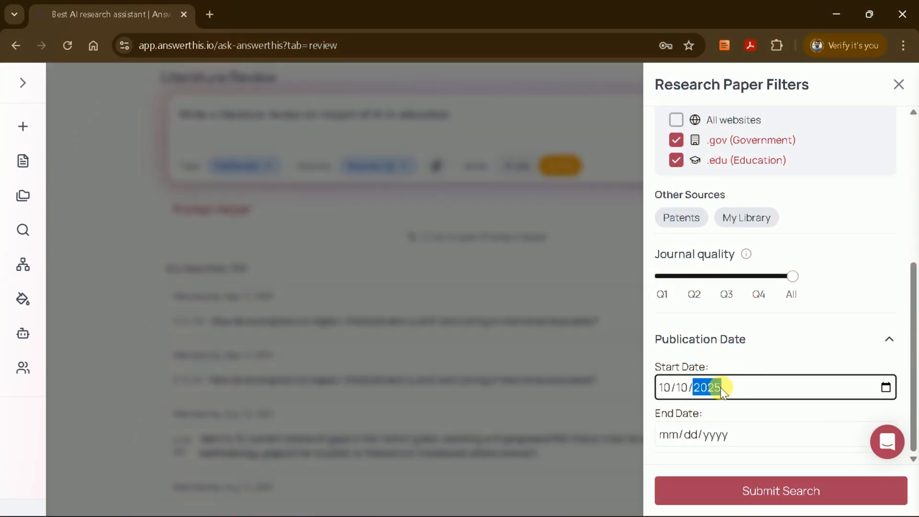
pyautogui.write('2010')
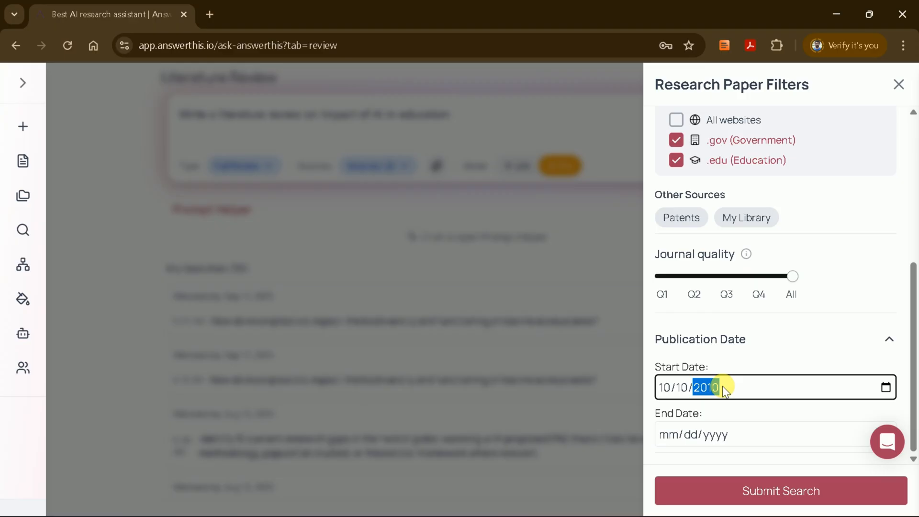
pyautogui.click(762, 434)
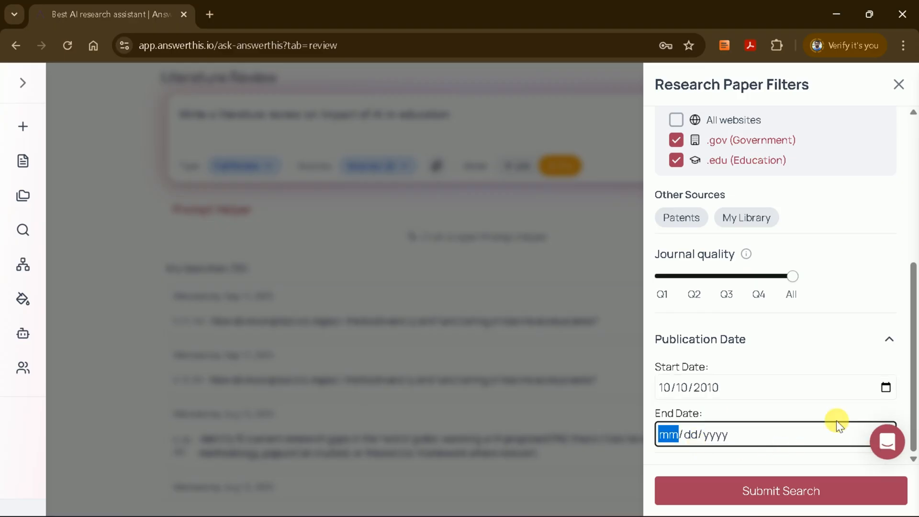
pyautogui.write('01/dd/yyyy')
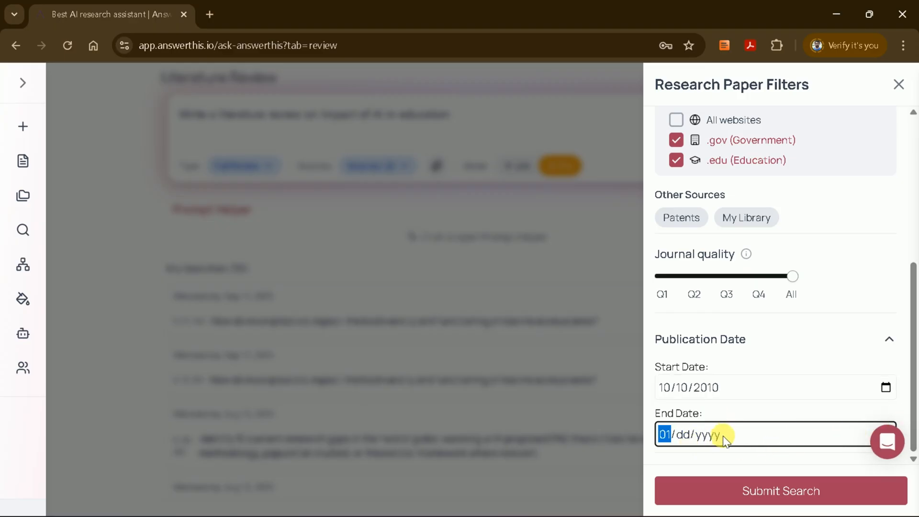
pyautogui.write('10/10/0002')
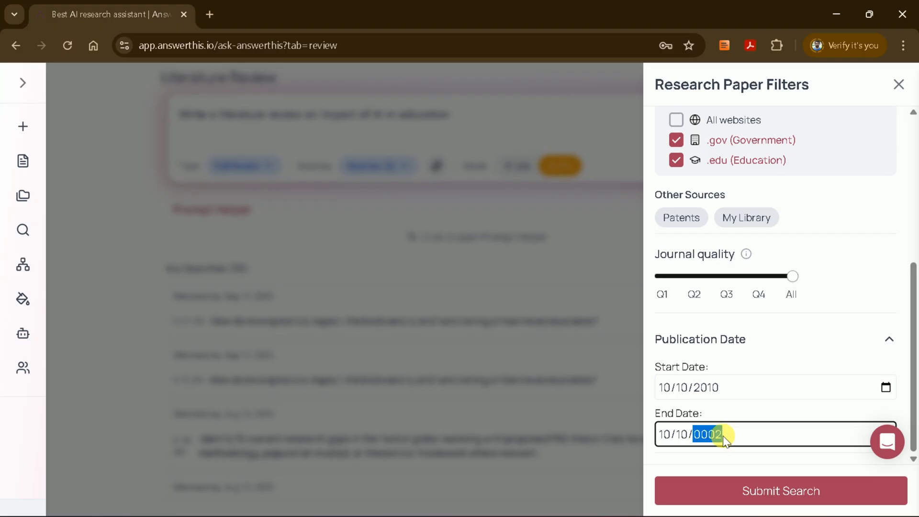
pyautogui.write('2025')
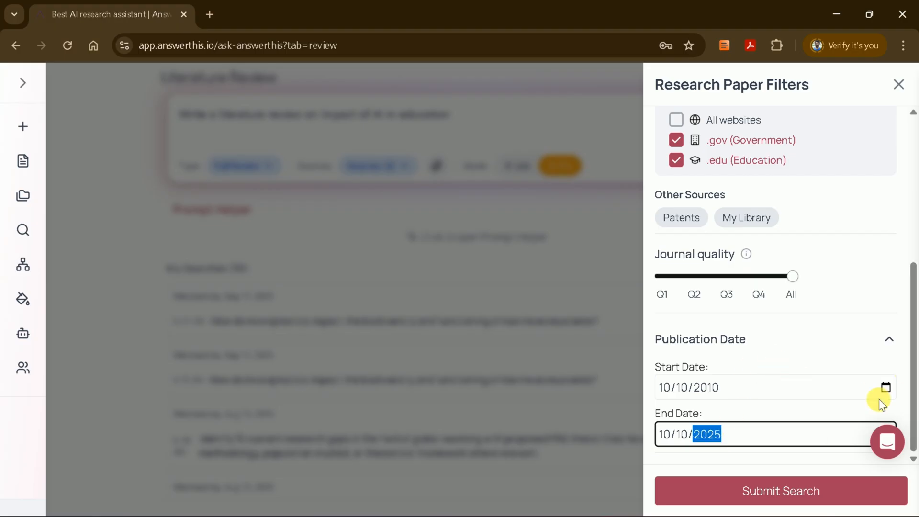
pyautogui.click(779, 491)
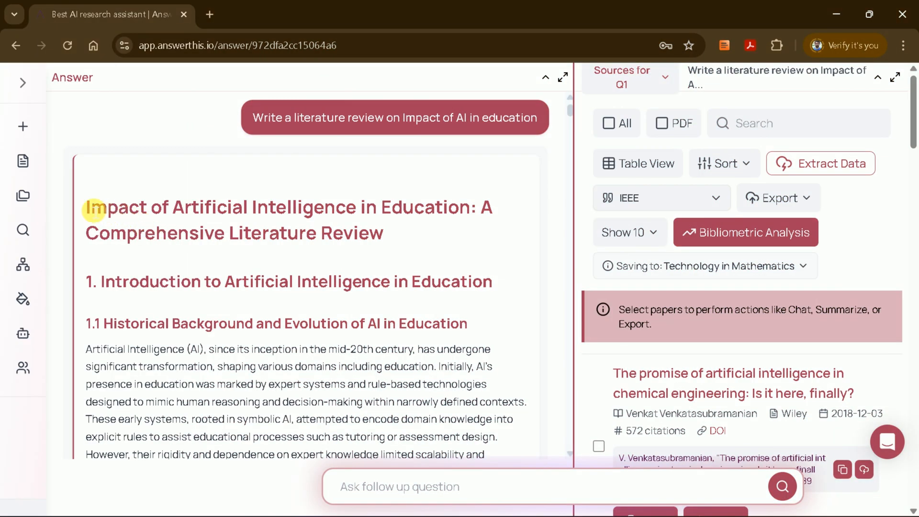
pyautogui.moveTo(265, 249)
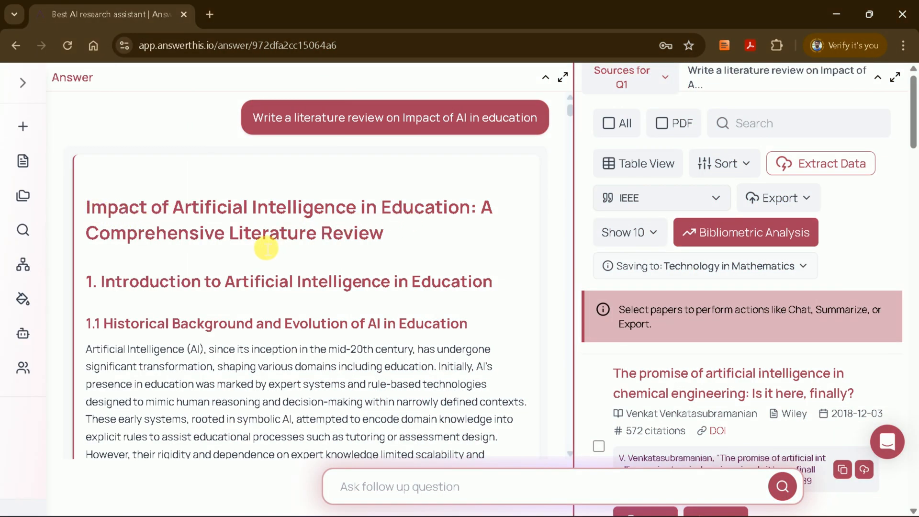
pyautogui.moveTo(108, 287)
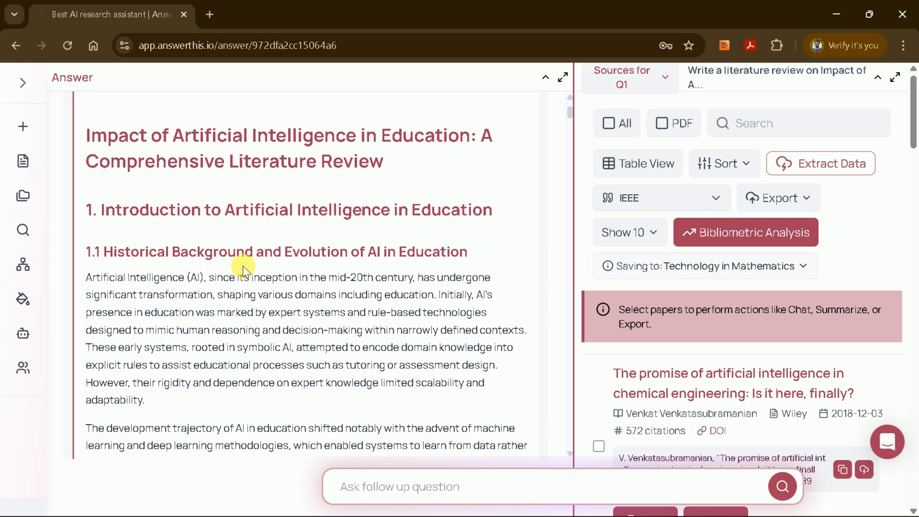
pyautogui.moveTo(266, 298)
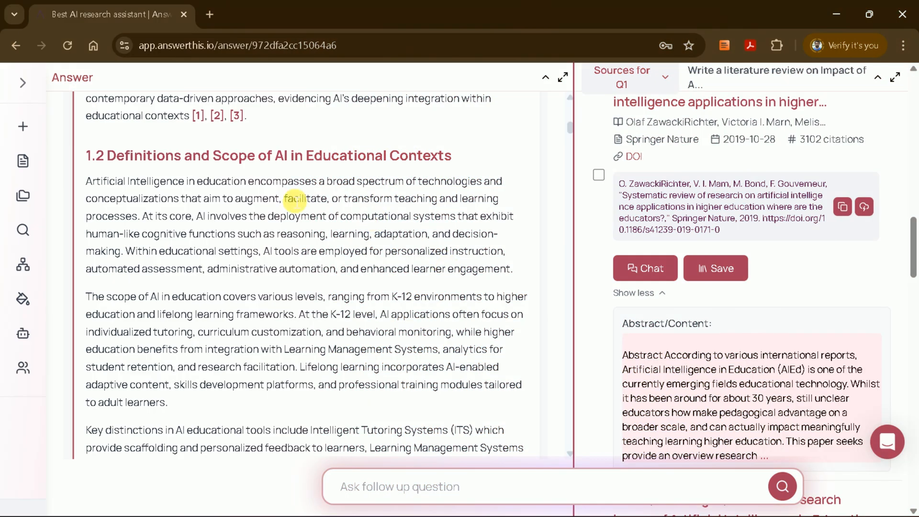
pyautogui.moveTo(228, 283)
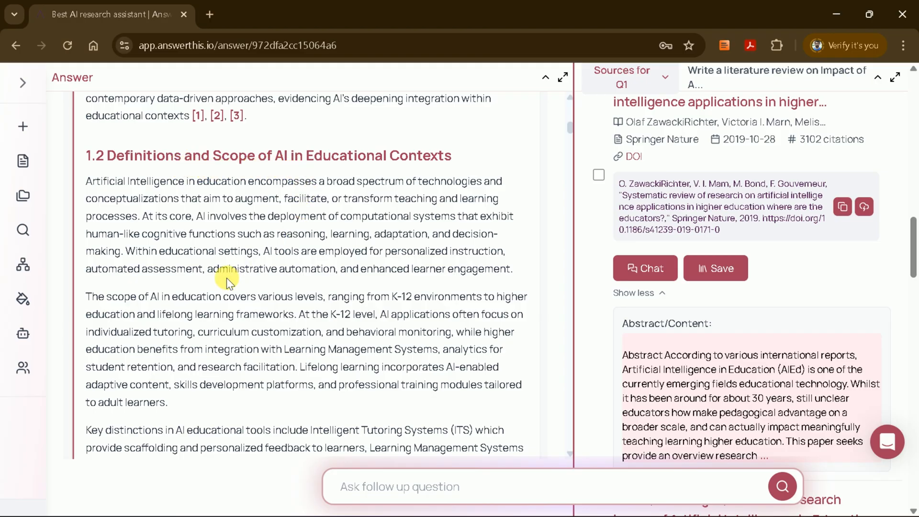
# Scroll through review sections 1.3 and 2 to check the author–year citations.
pyautogui.scroll(-3)
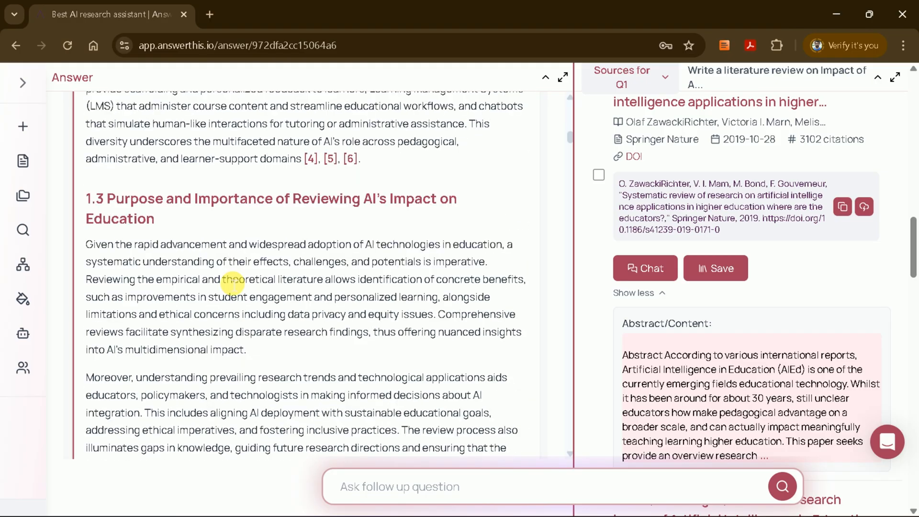
pyautogui.moveTo(202, 214)
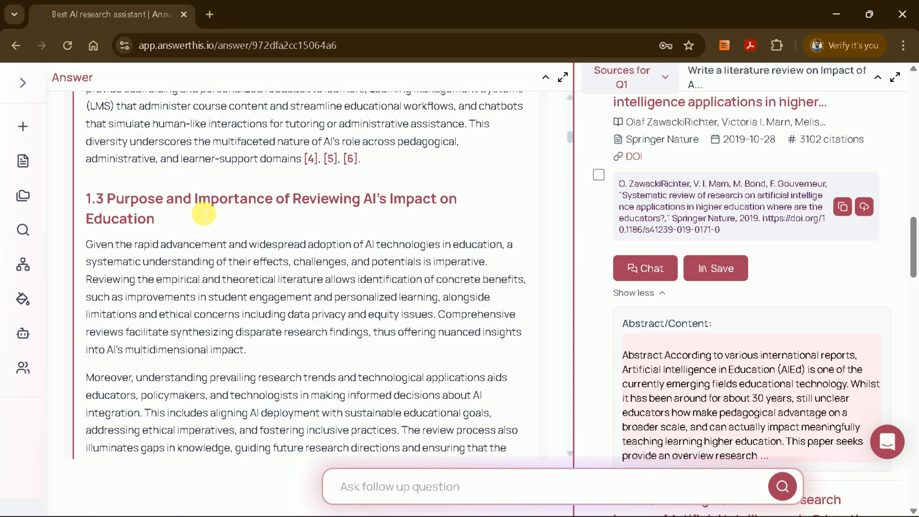
pyautogui.scroll(-3)
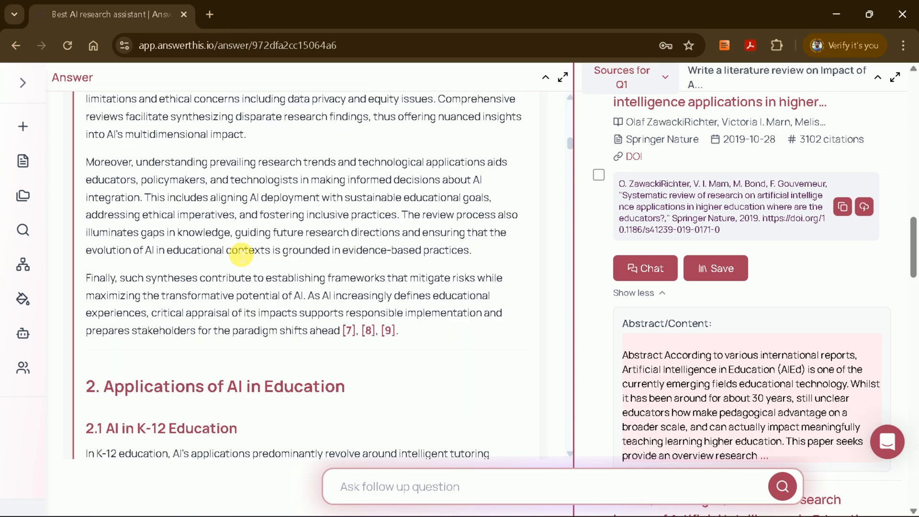
pyautogui.scroll(-3)
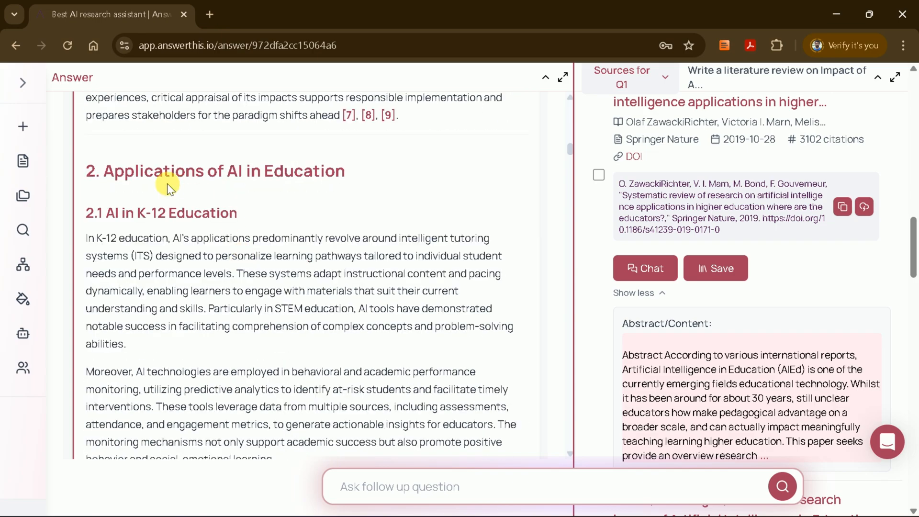
pyautogui.moveTo(310, 222)
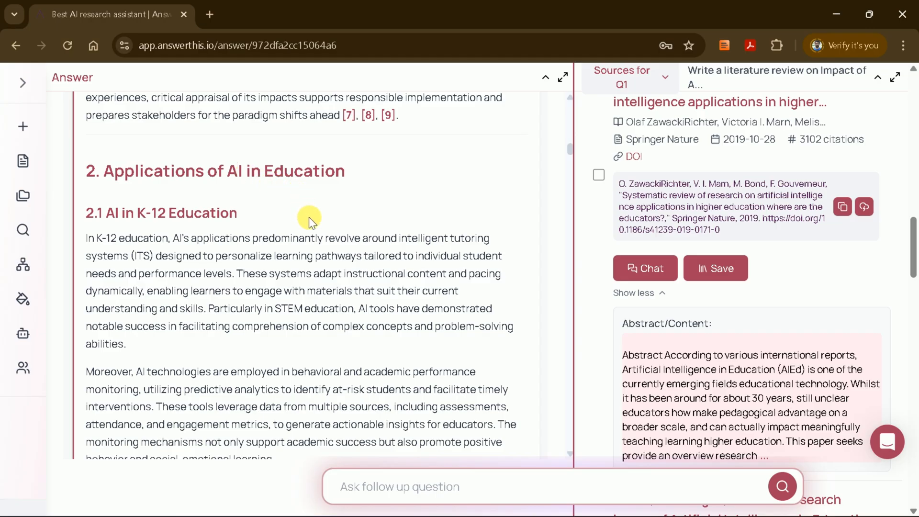
pyautogui.scroll(-3)
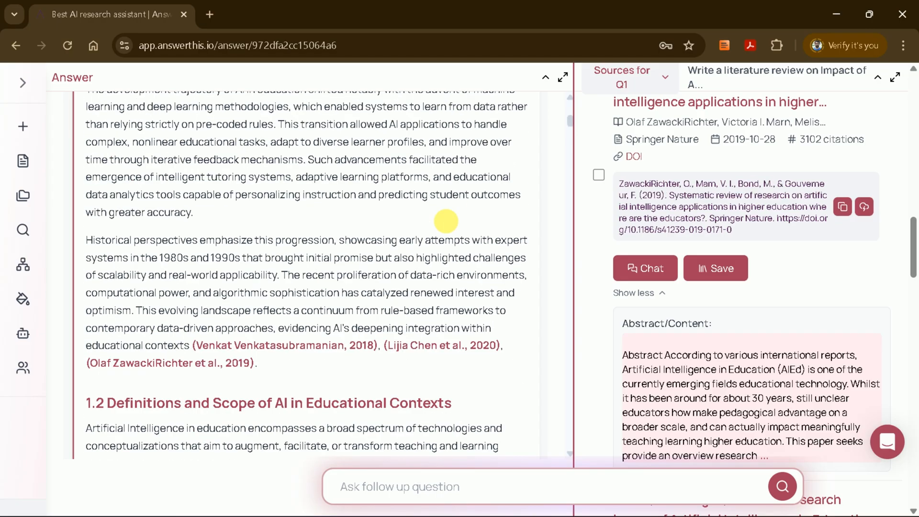
pyautogui.moveTo(286, 345)
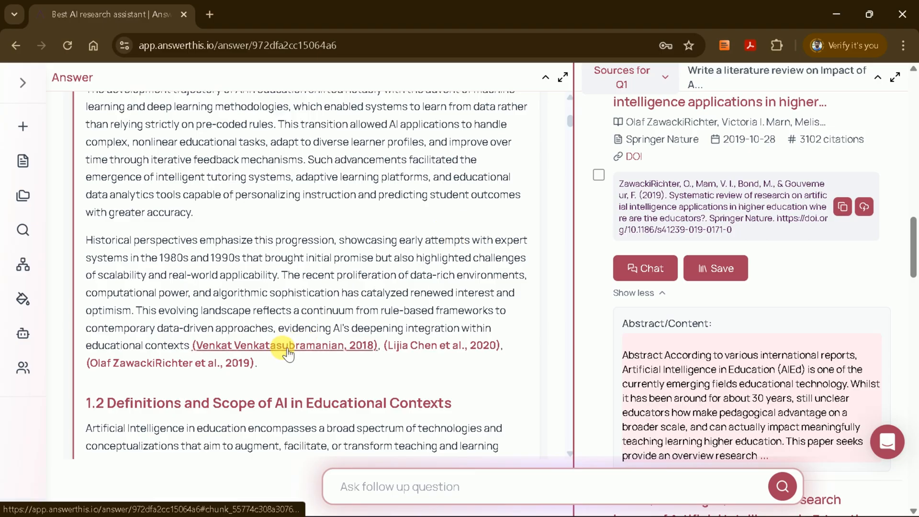
# Show the source behind the 2018 citation and open its paper page in a new tab.
pyautogui.click(285, 345)
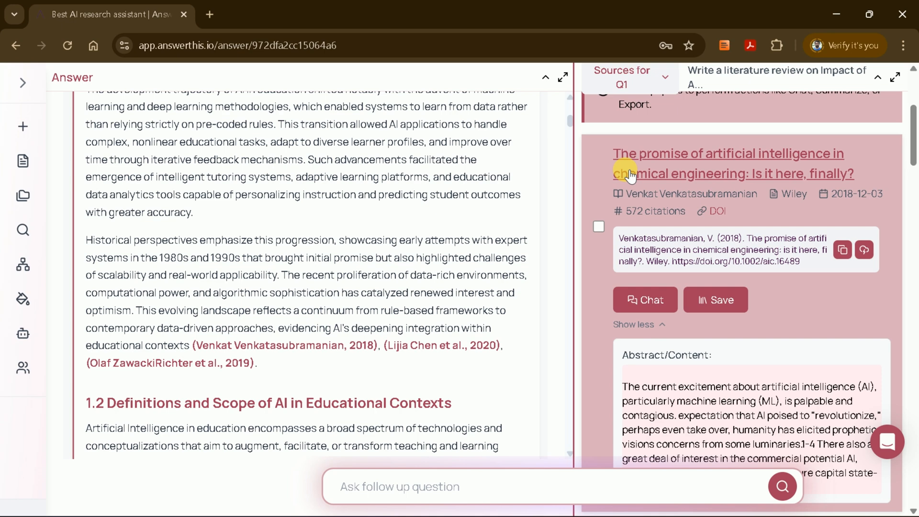
pyautogui.moveTo(743, 256)
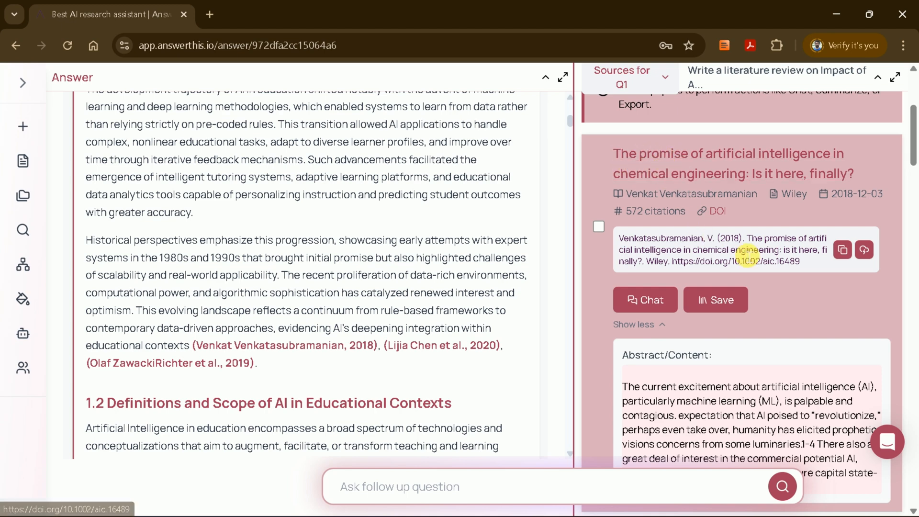
pyautogui.scroll(-3)
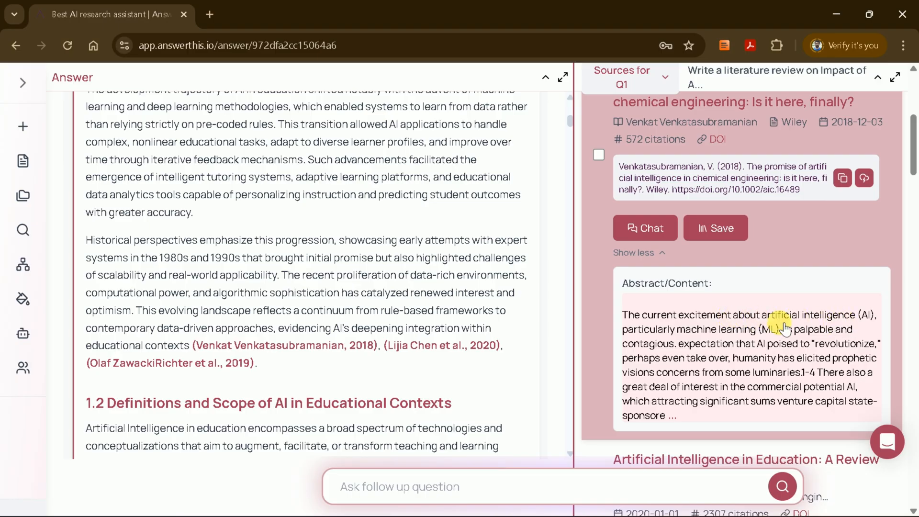
pyautogui.moveTo(668, 345)
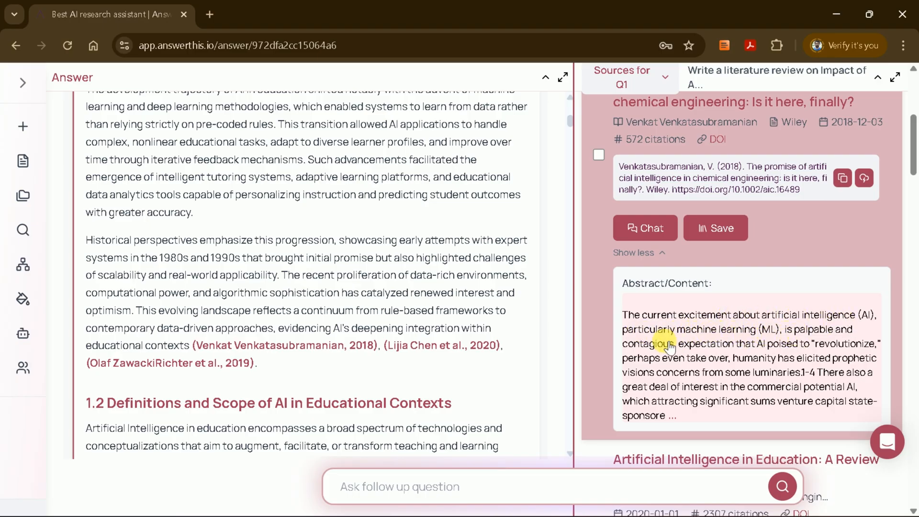
pyautogui.moveTo(856, 352)
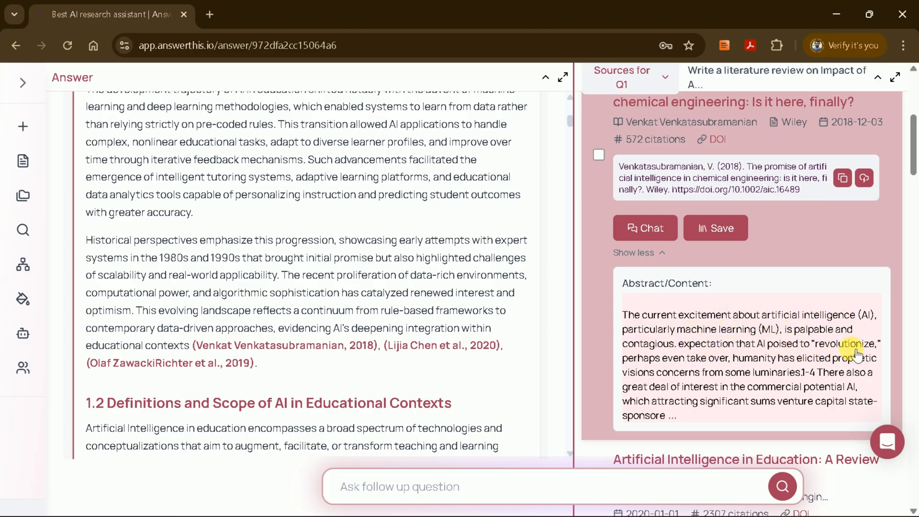
pyautogui.scroll(3)
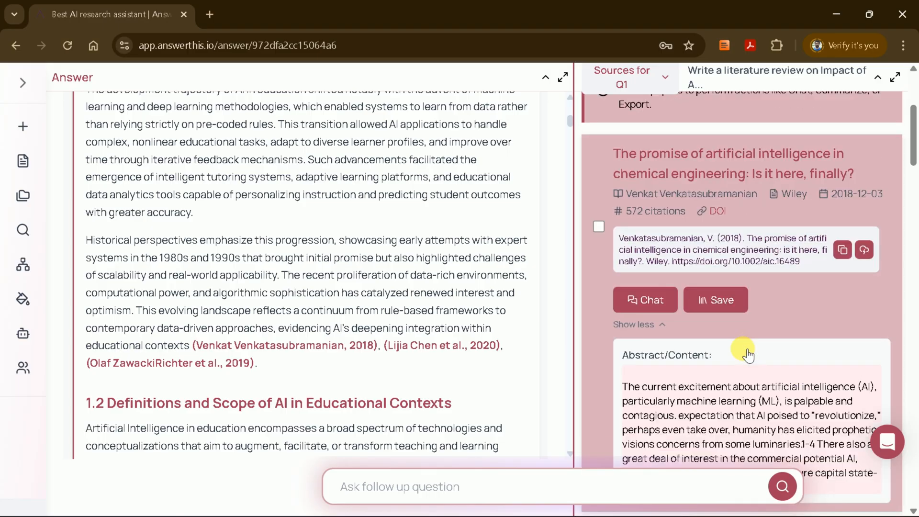
pyautogui.click(716, 211)
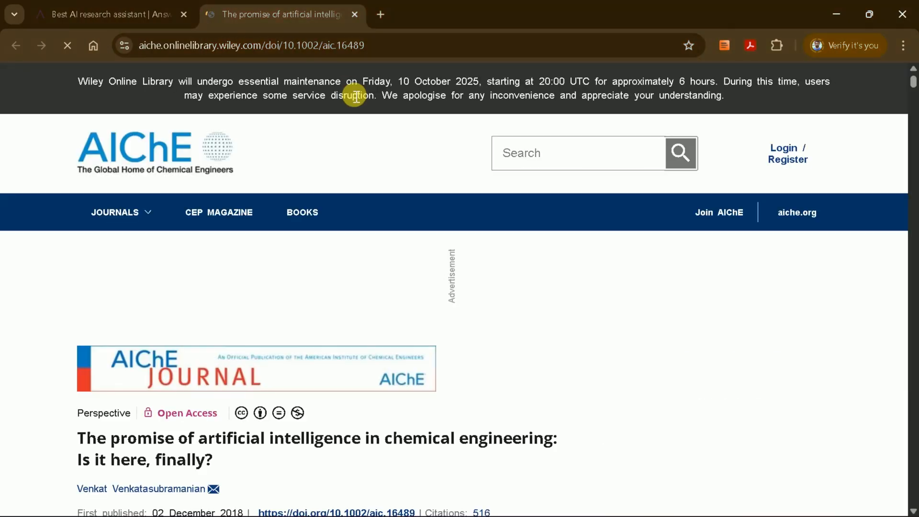
# Read the Wiley article's Background section, then close the article tab.
pyautogui.scroll(-3)
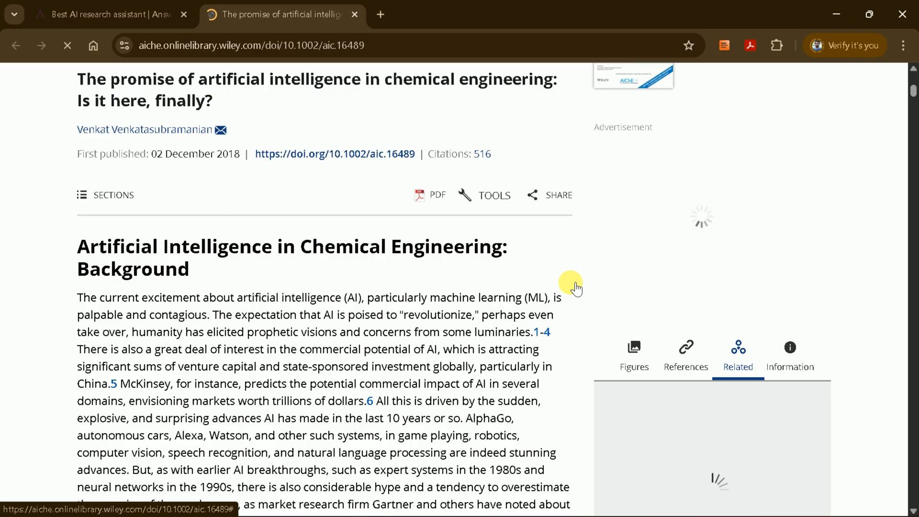
pyautogui.scroll(-3)
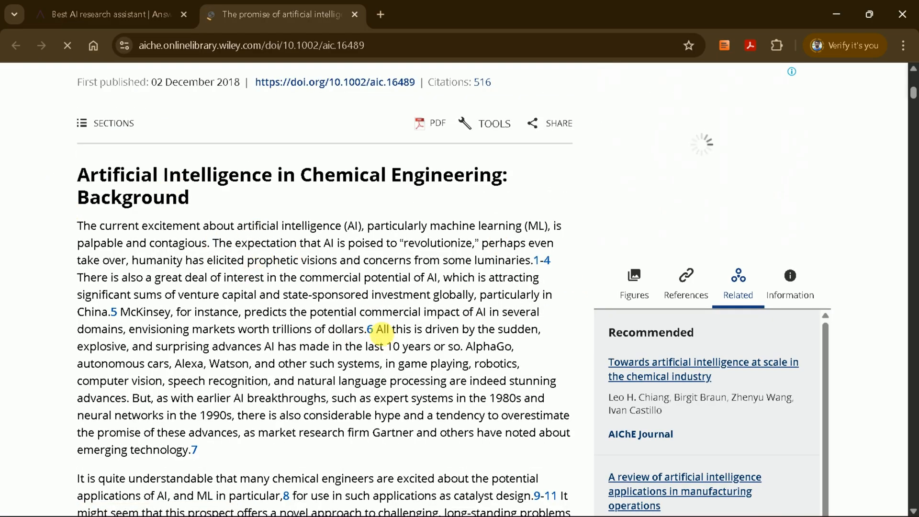
pyautogui.scroll(-3)
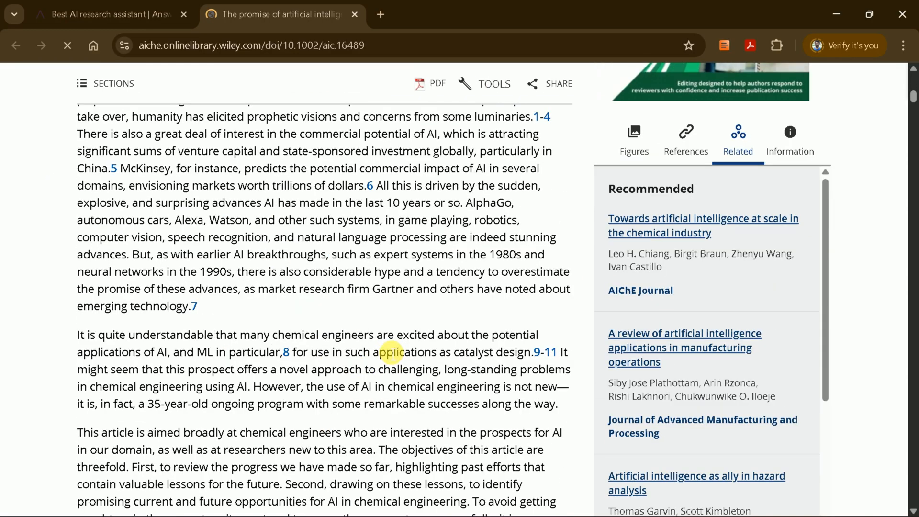
pyautogui.scroll(3)
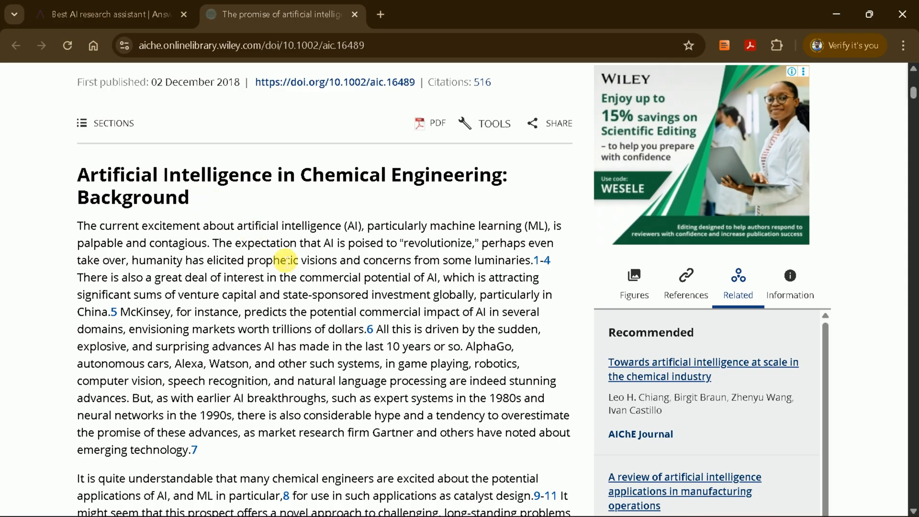
pyautogui.scroll(-3)
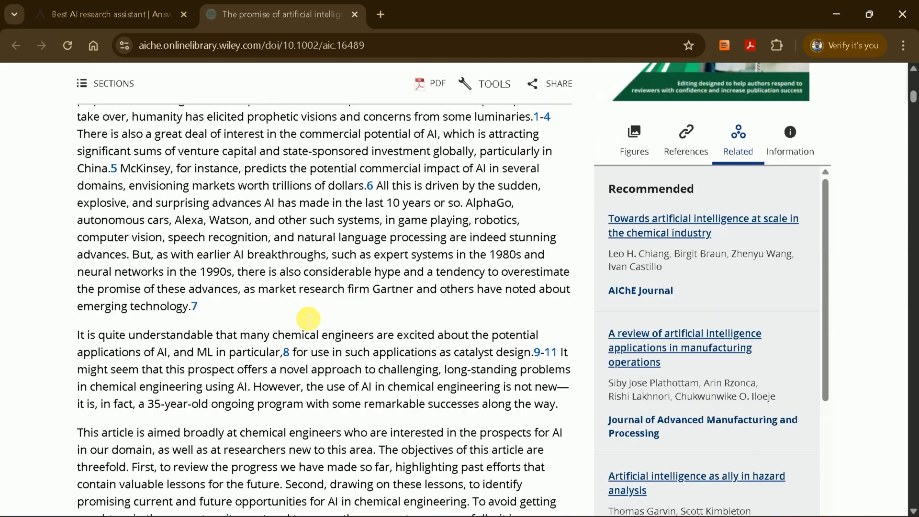
pyautogui.scroll(3)
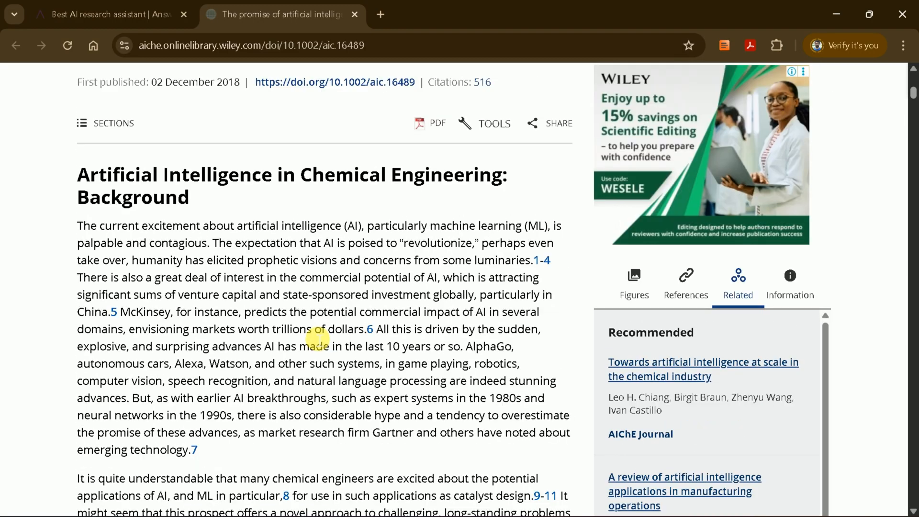
pyautogui.moveTo(349, 14)
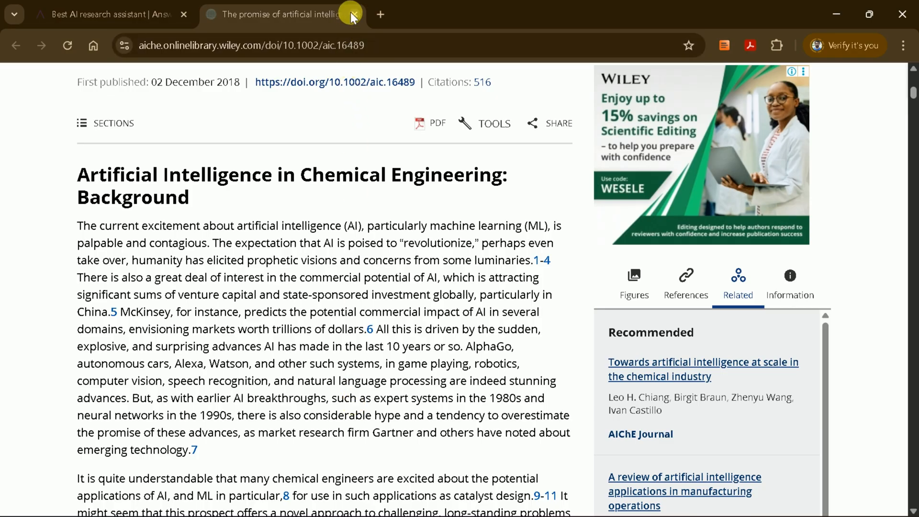
pyautogui.click(351, 13)
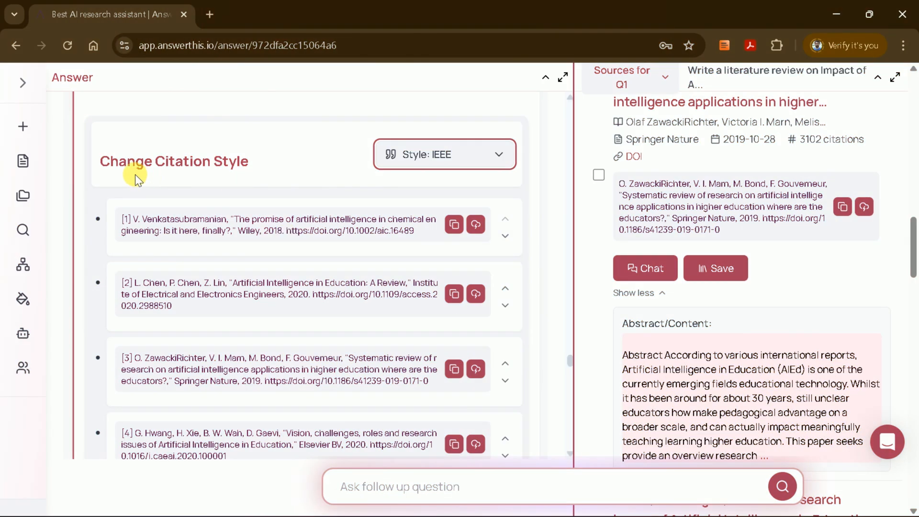
pyautogui.moveTo(574, 368)
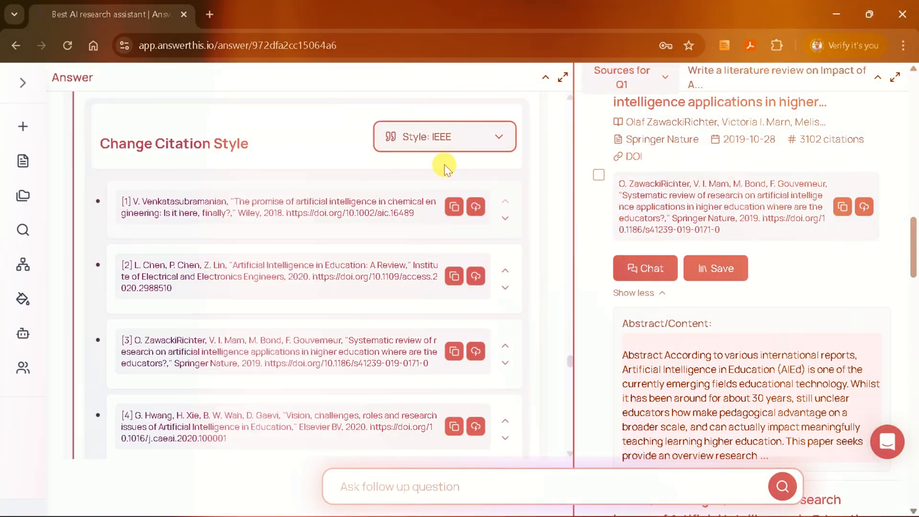
# Switch the references to APA citation style and scroll back up the review.
pyautogui.click(444, 136)
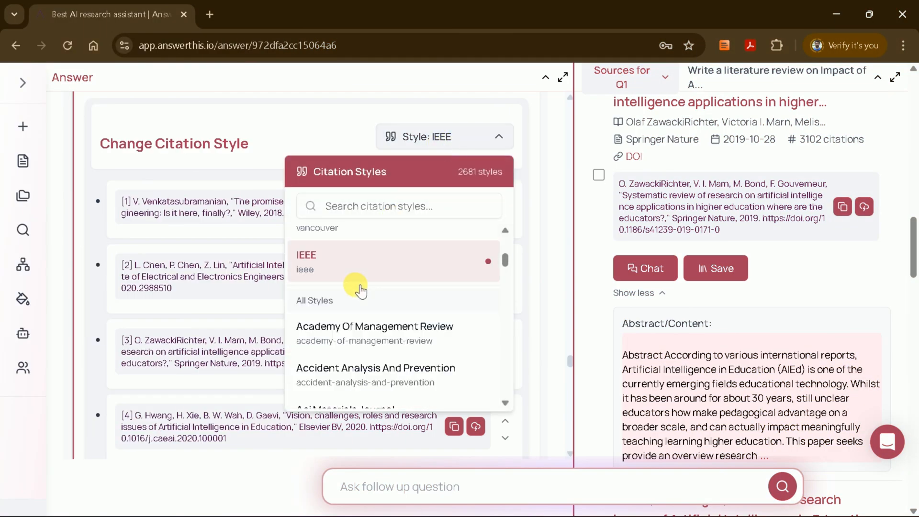
pyautogui.scroll(3)
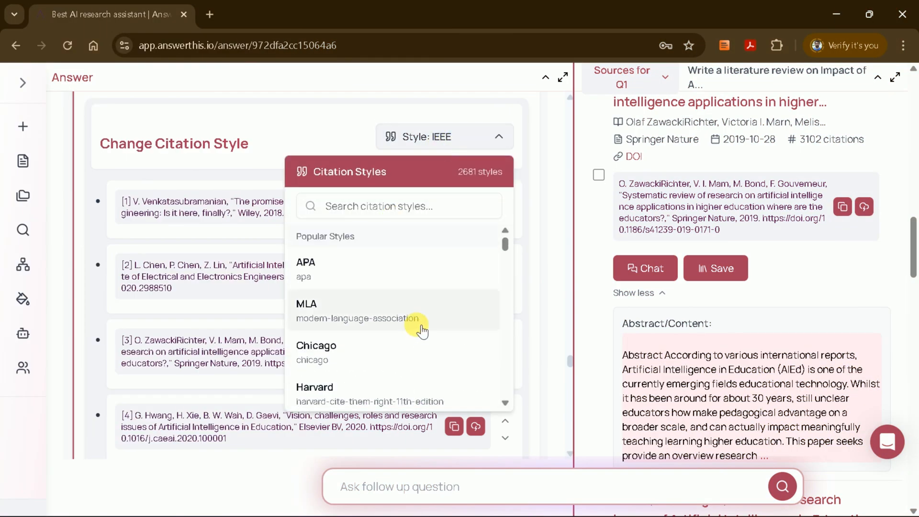
pyautogui.click(304, 261)
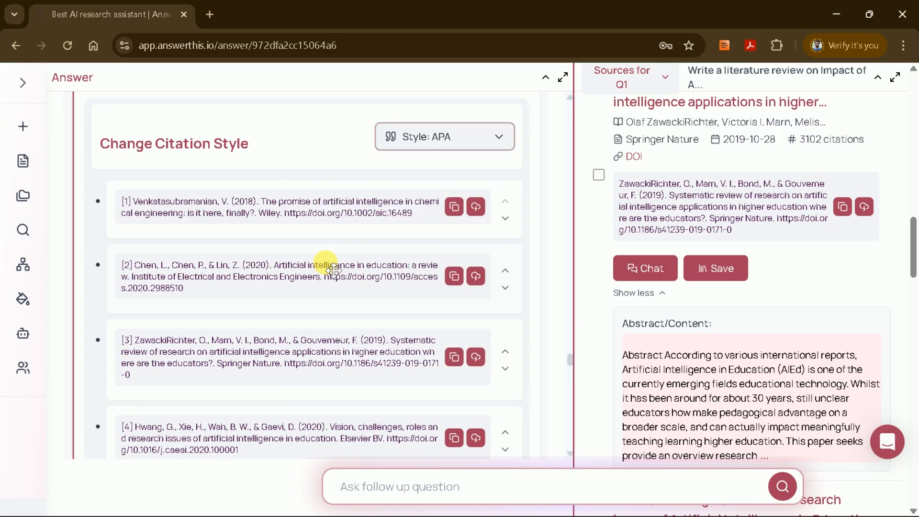
pyautogui.scroll(3)
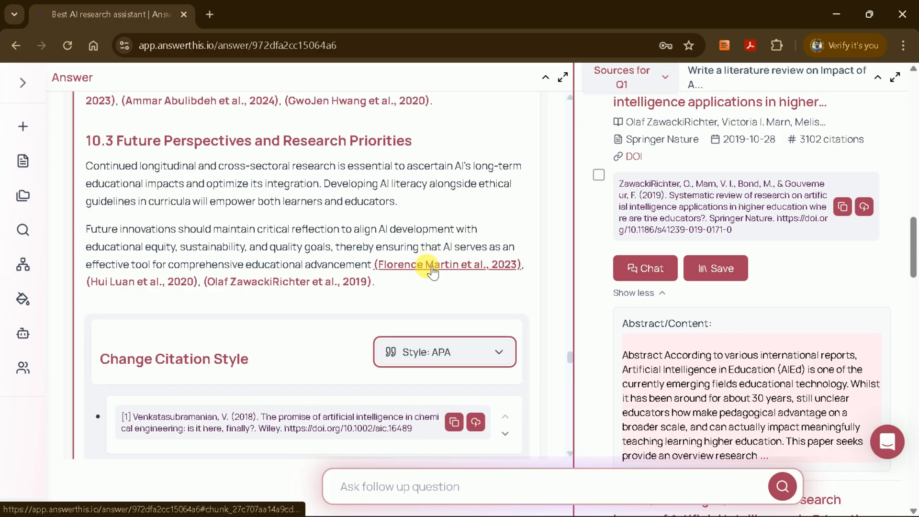
pyautogui.scroll(3)
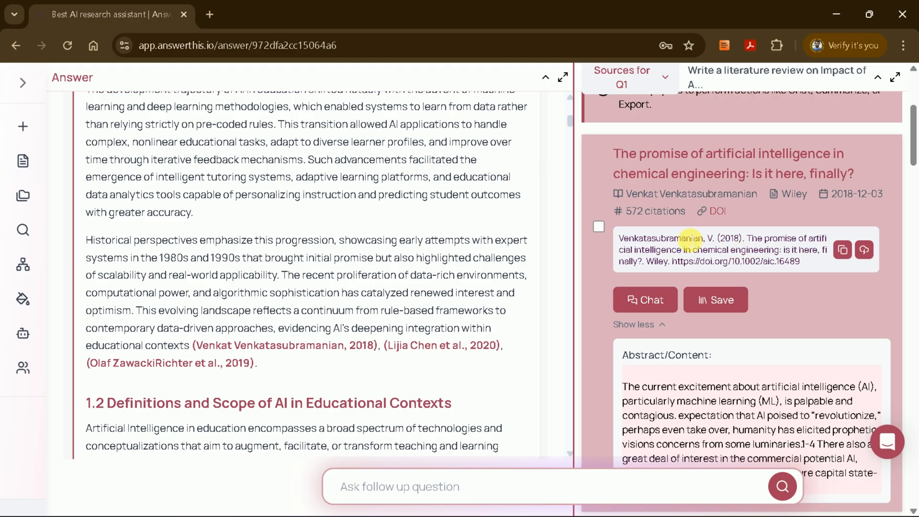
pyautogui.scroll(-3)
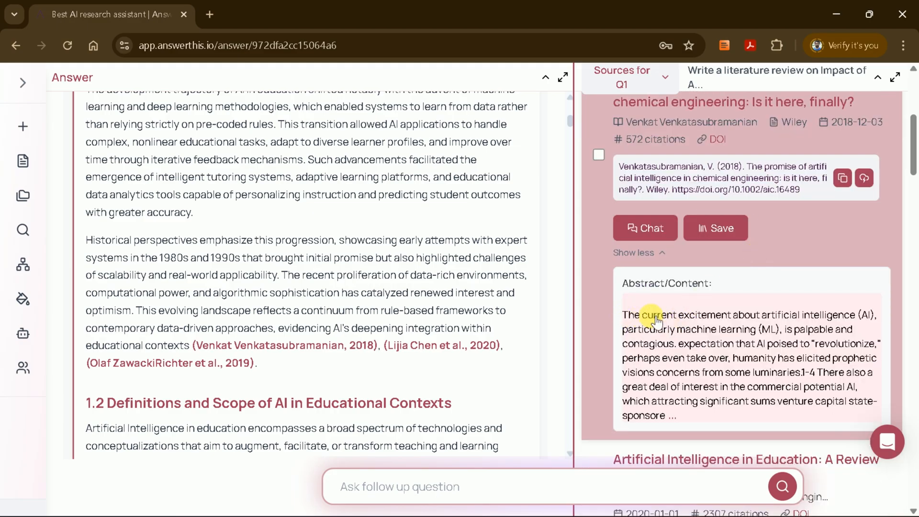
pyautogui.moveTo(707, 337)
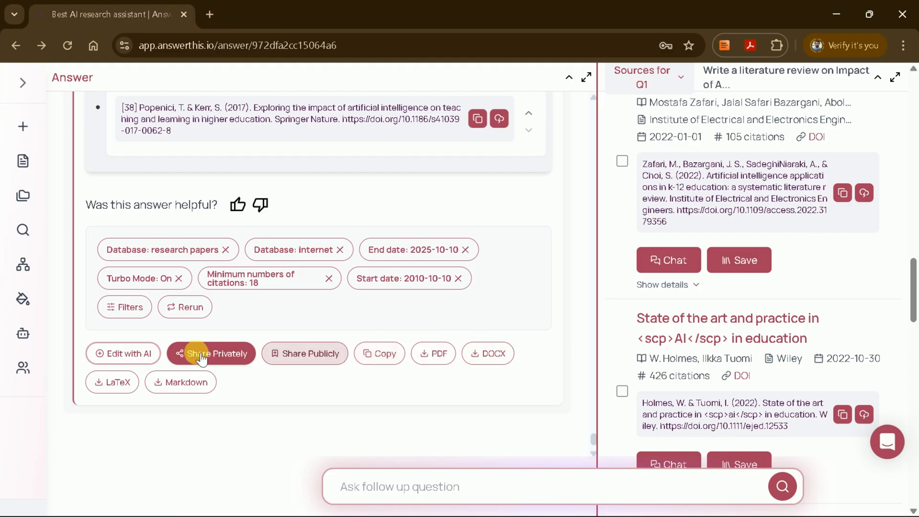
pyautogui.moveTo(112, 381)
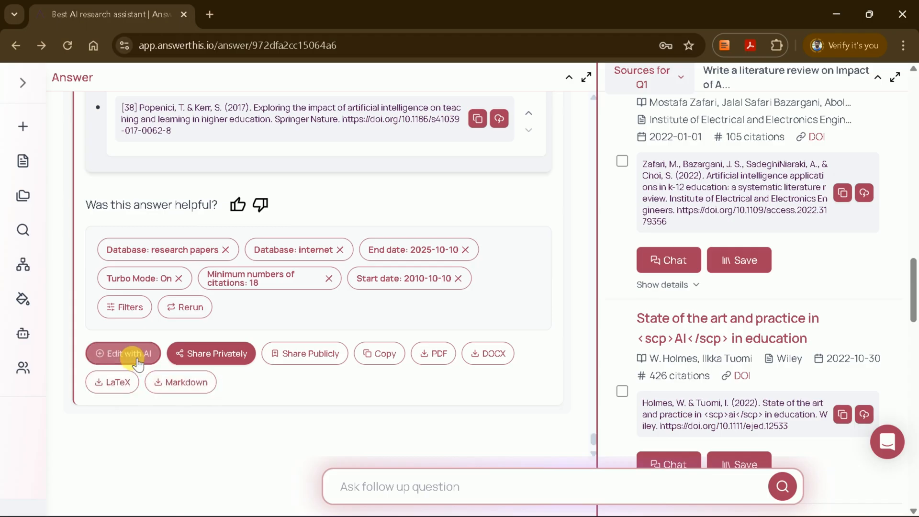
# Move the review into the document editor and search papers for 'AI in education'.
pyautogui.click(122, 352)
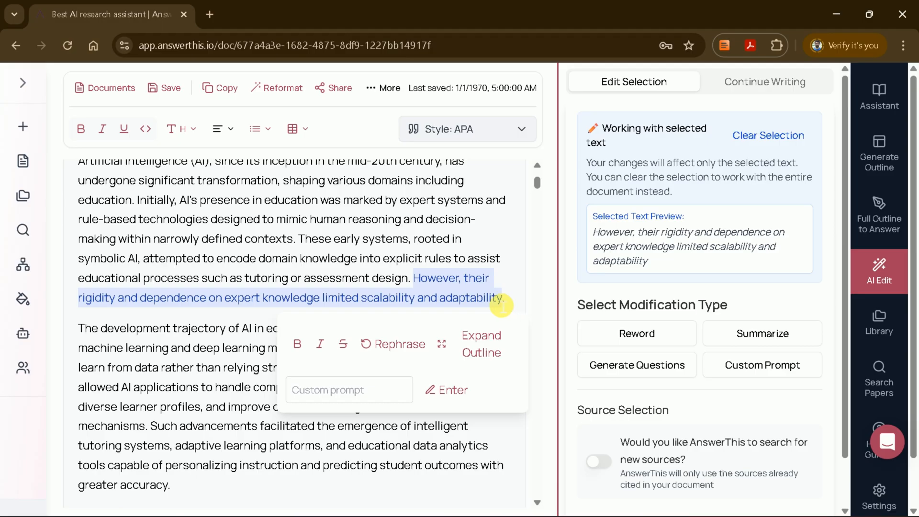
pyautogui.click(878, 378)
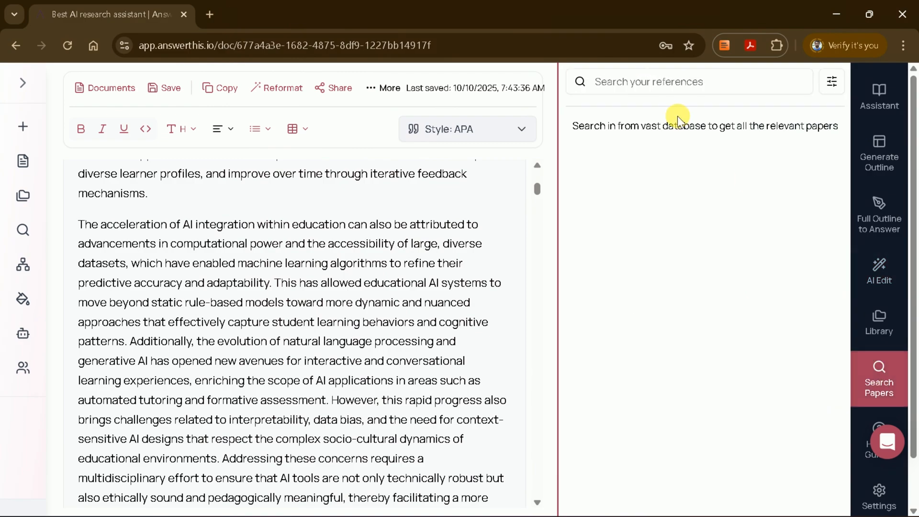
pyautogui.write('AI in education')
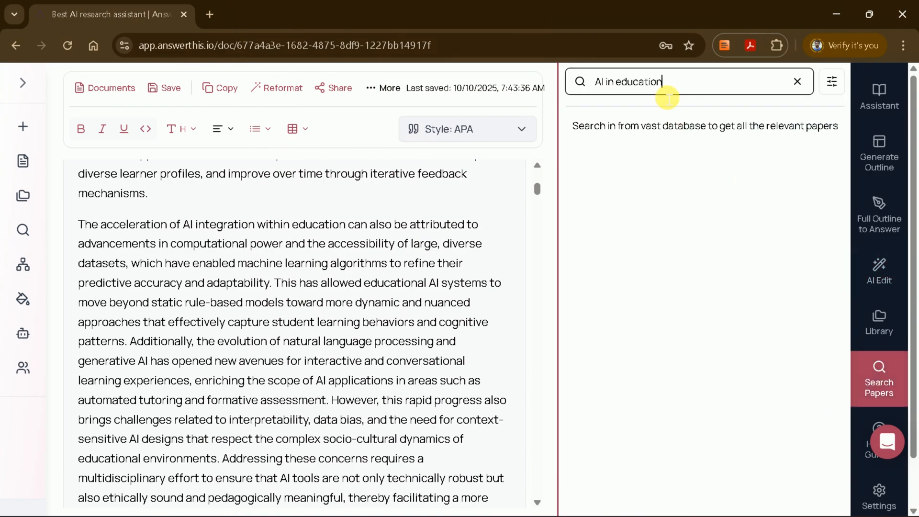
pyautogui.press('Return')
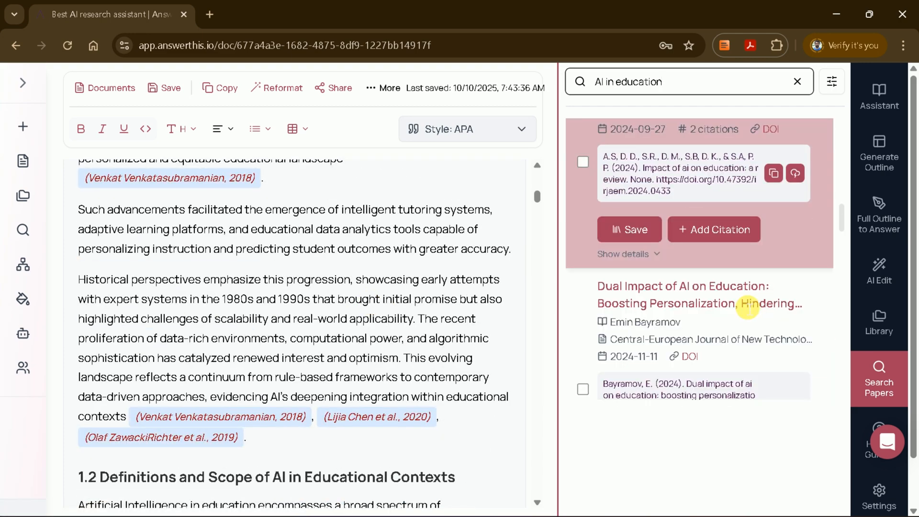
# Insert the 2024 learning-outcomes paper as a citation after 'real-world applicability'.
pyautogui.scroll(-3)
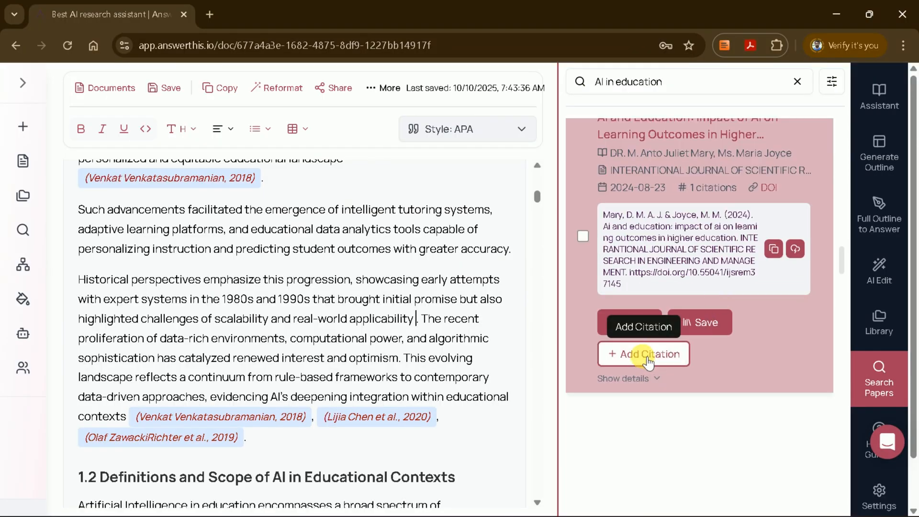
pyautogui.click(643, 354)
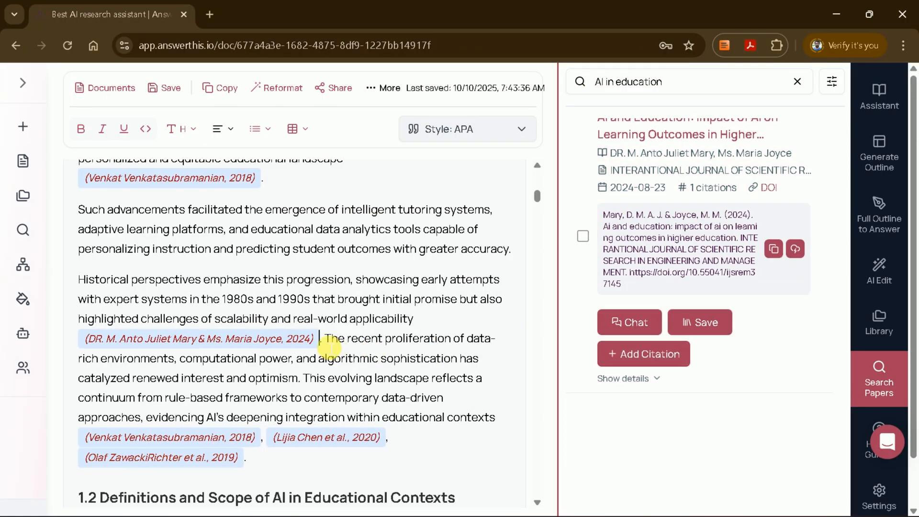
pyautogui.doubleClick(199, 339)
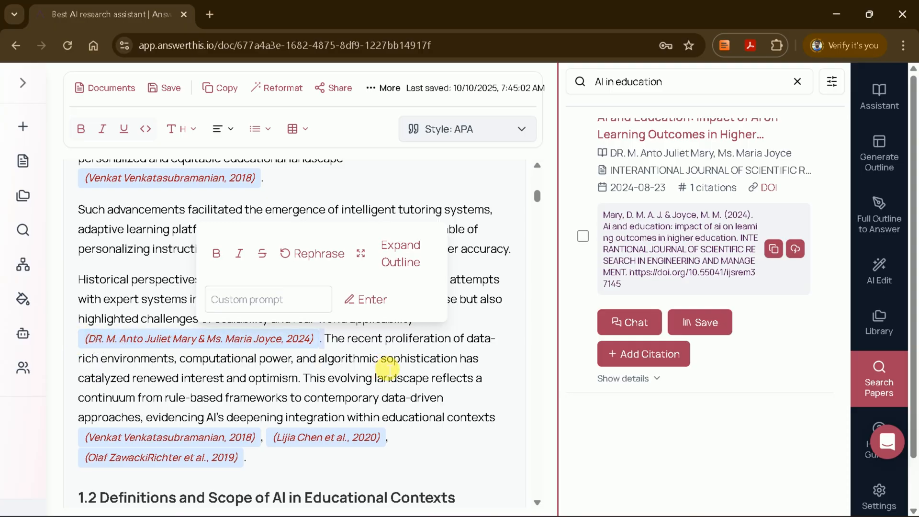
# Scroll further and add another citation after the sentence on inclusive practices.
pyautogui.scroll(-3)
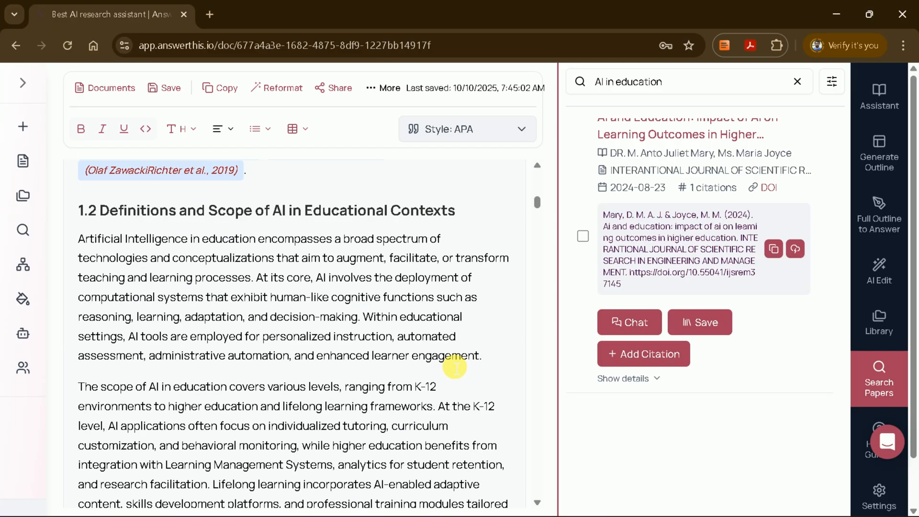
pyautogui.scroll(-3)
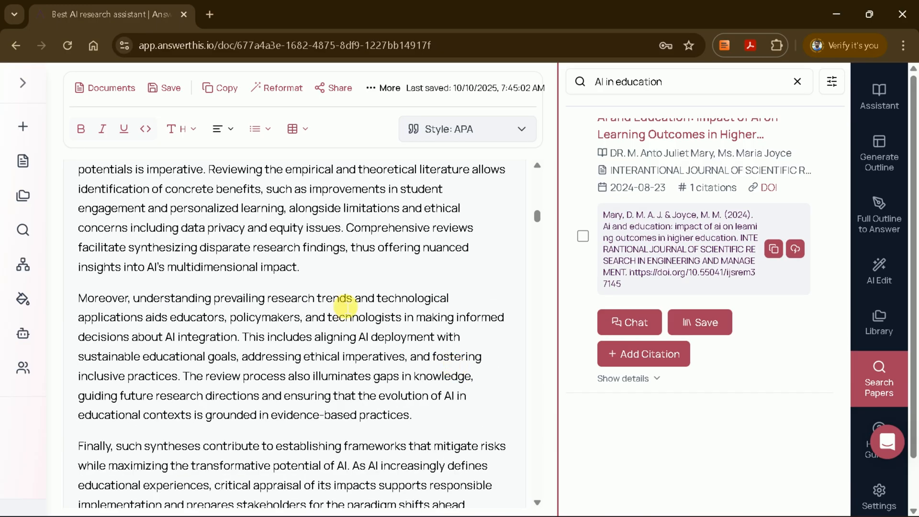
pyautogui.scroll(-3)
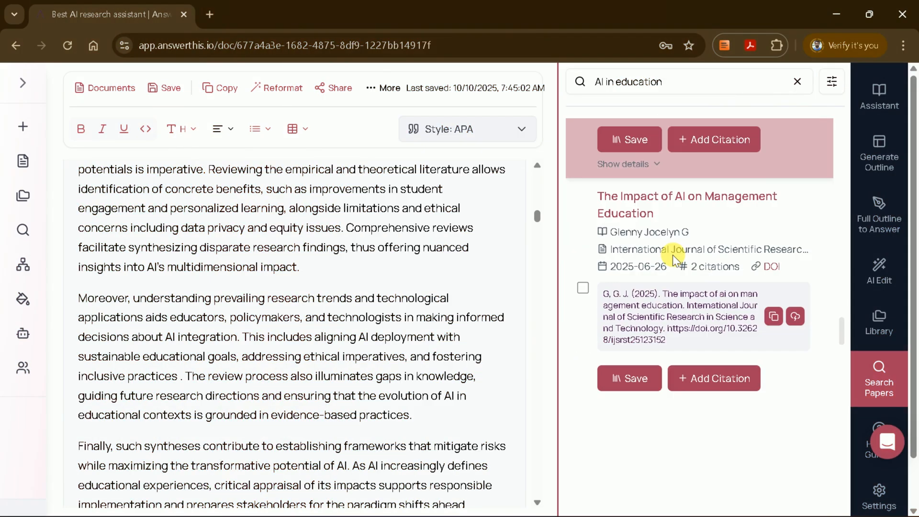
pyautogui.scroll(-3)
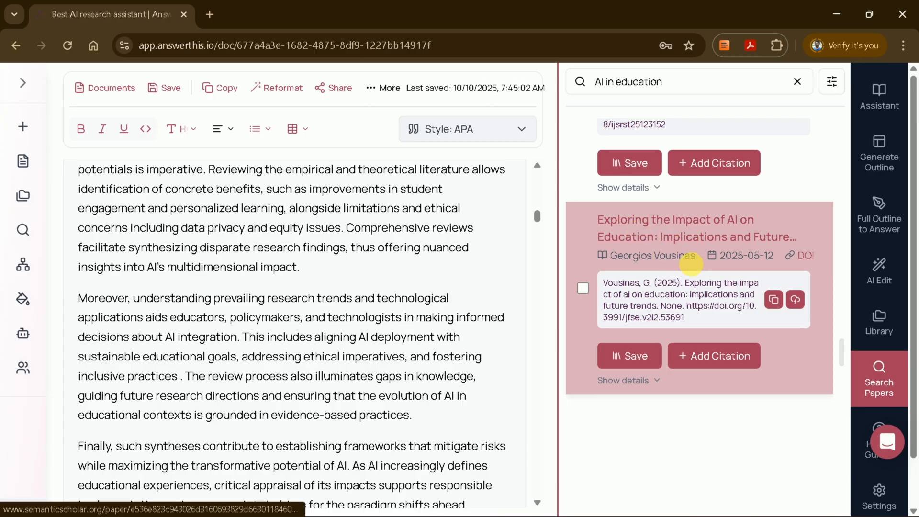
pyautogui.scroll(-3)
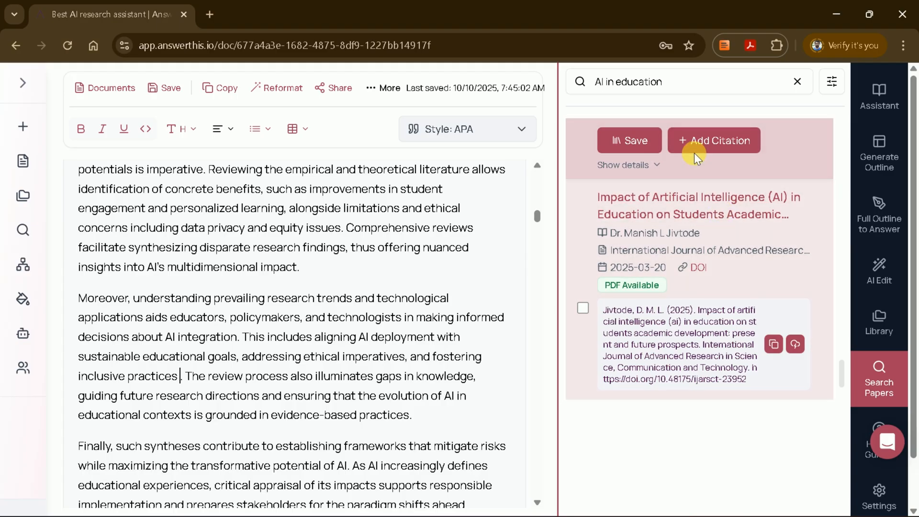
pyautogui.click(713, 140)
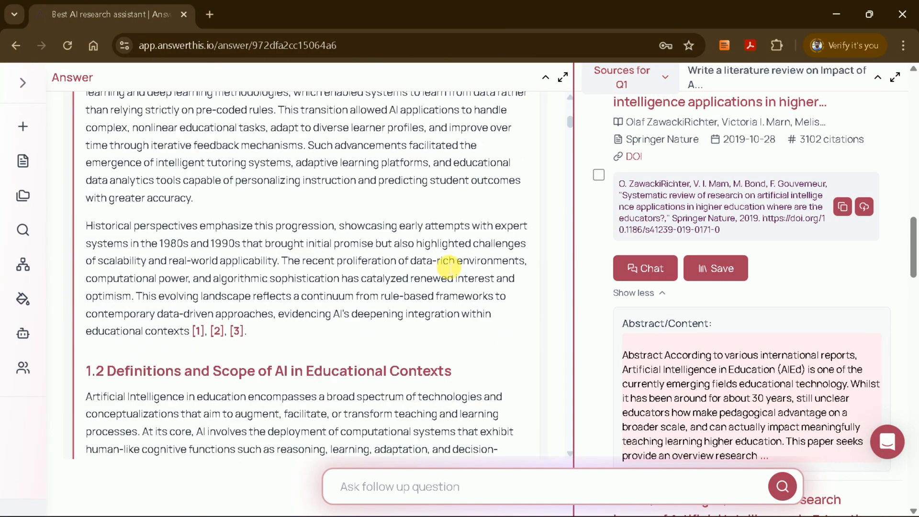
# Scroll down the review to section 1.3, checking the bracketed numbered citations.
pyautogui.scroll(-3)
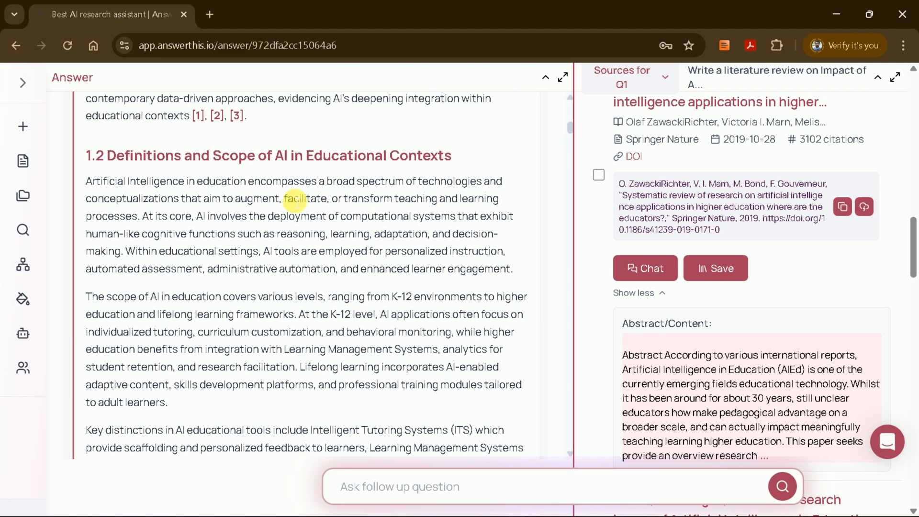
pyautogui.moveTo(228, 283)
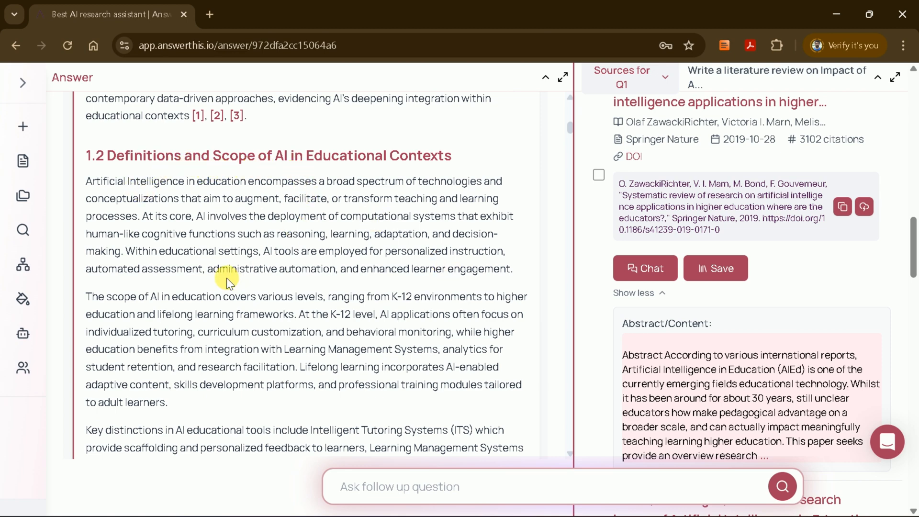
pyautogui.scroll(-3)
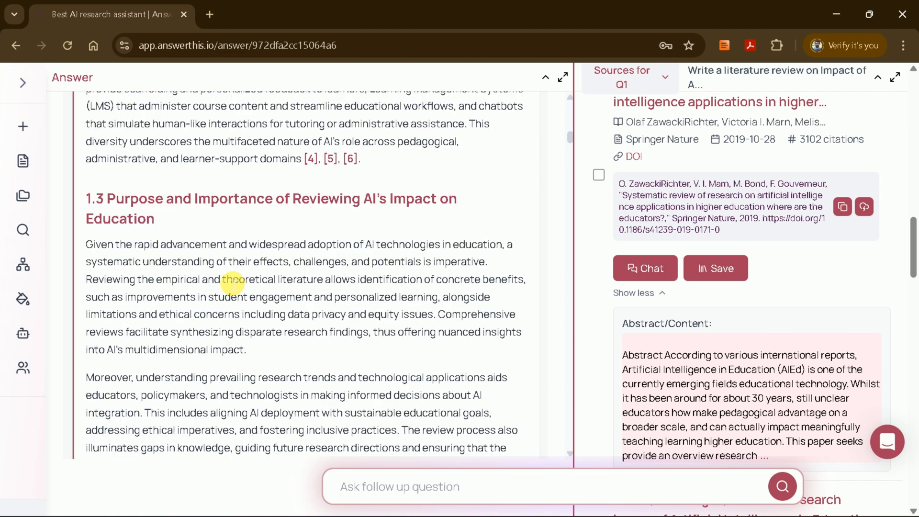
pyautogui.moveTo(204, 212)
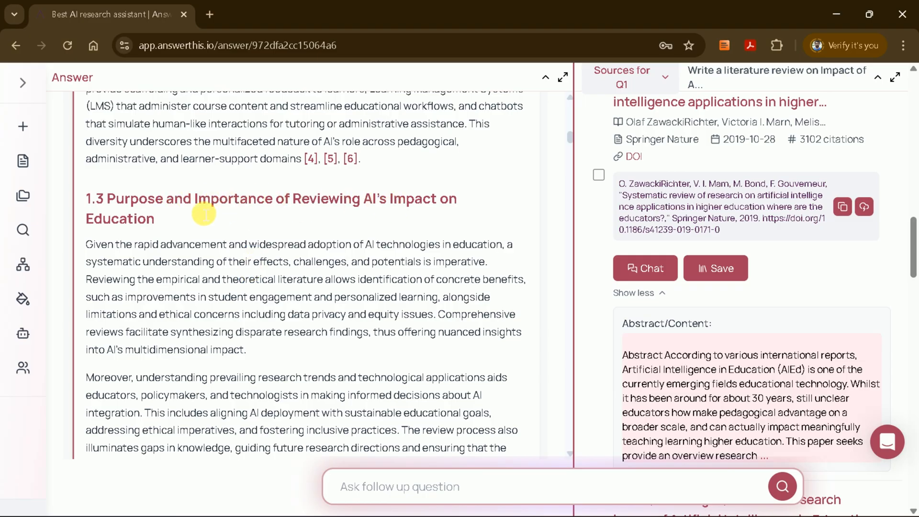